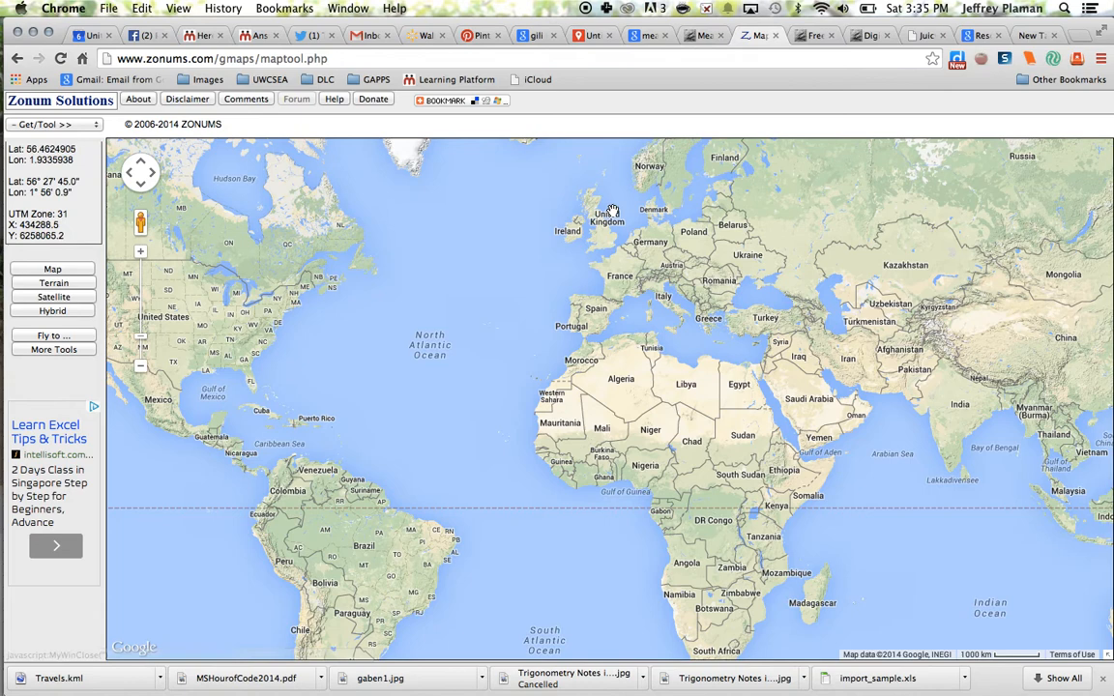
mouse_move(606, 219)
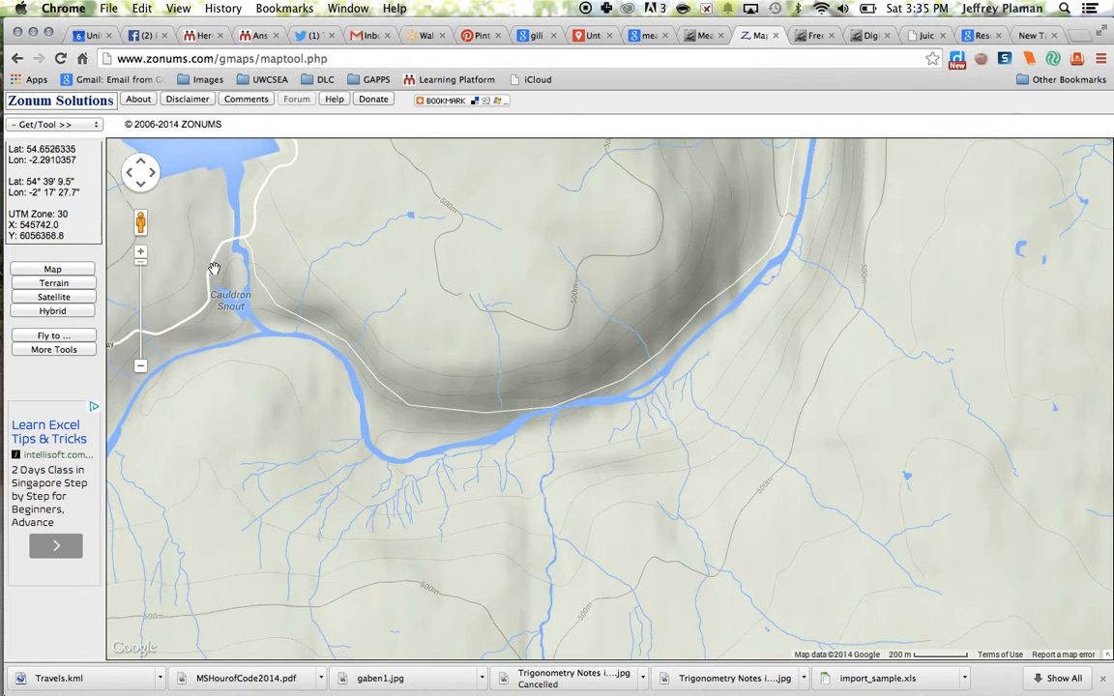
Pan the terrain map to Cauldron Snout on the upper River Tees.
drag(213, 268, 328, 346)
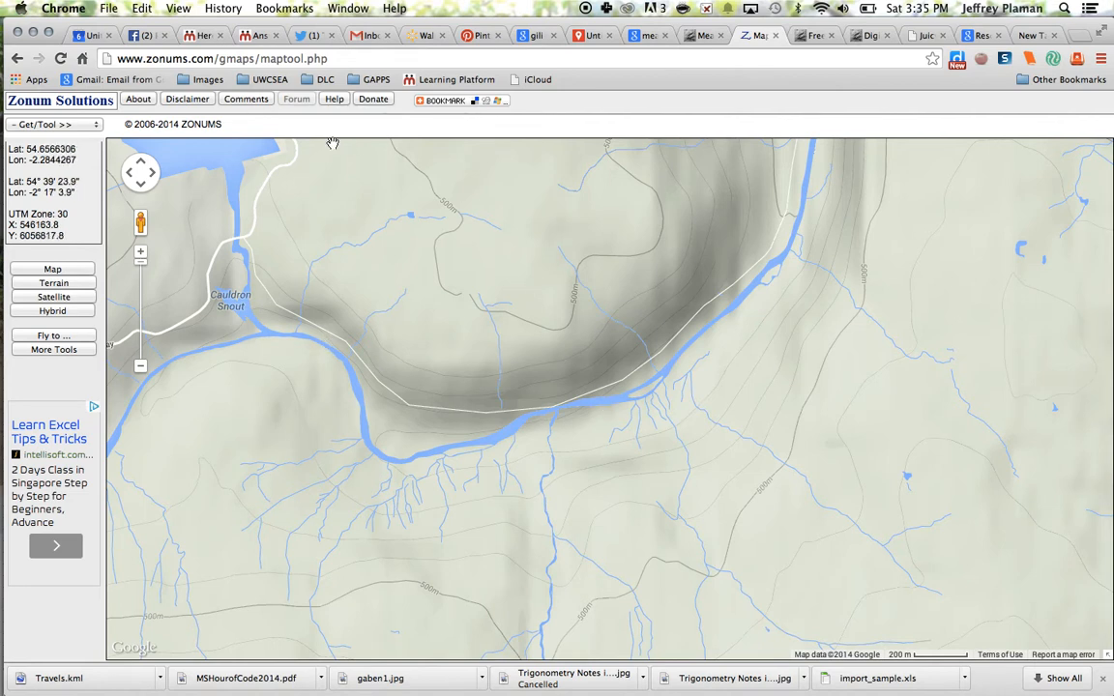
Choose Draw Polyline from the map tools dropdown.
click(53, 123)
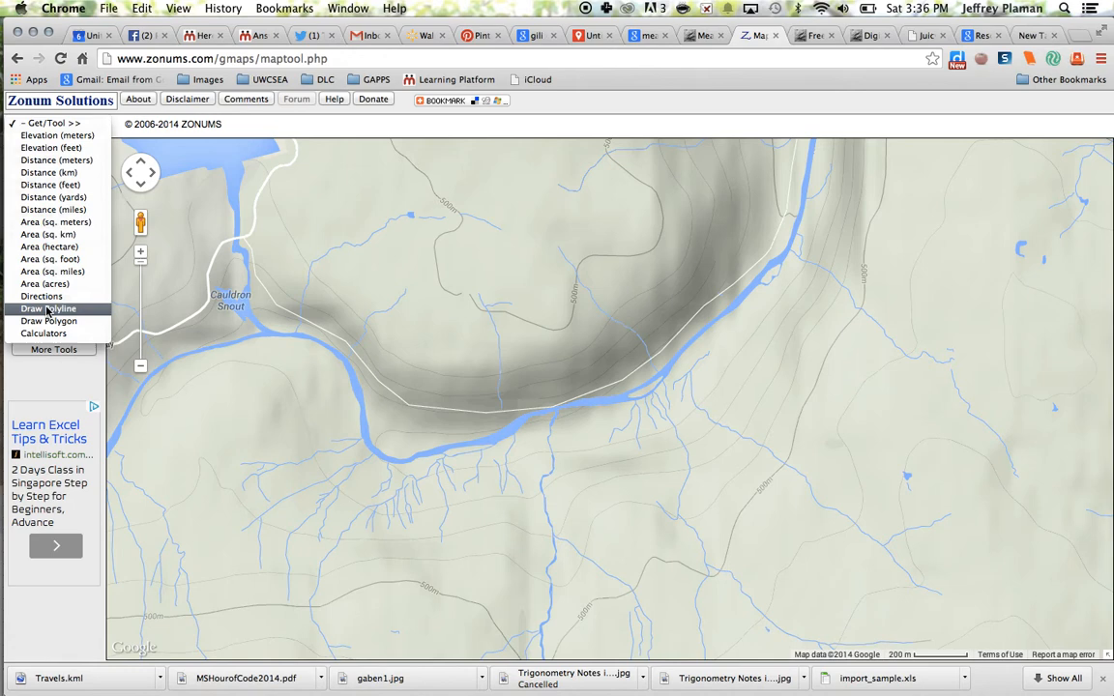
click(51, 308)
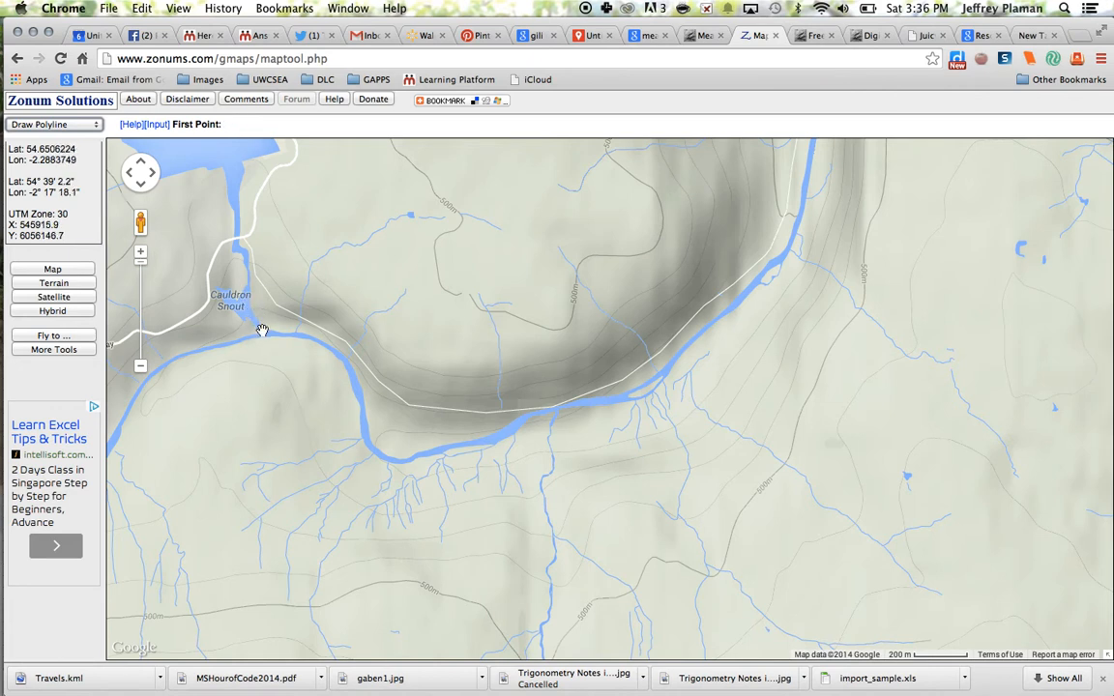
Place the first point at Cauldron Snout and four more points downstream along the river bends.
click(265, 319)
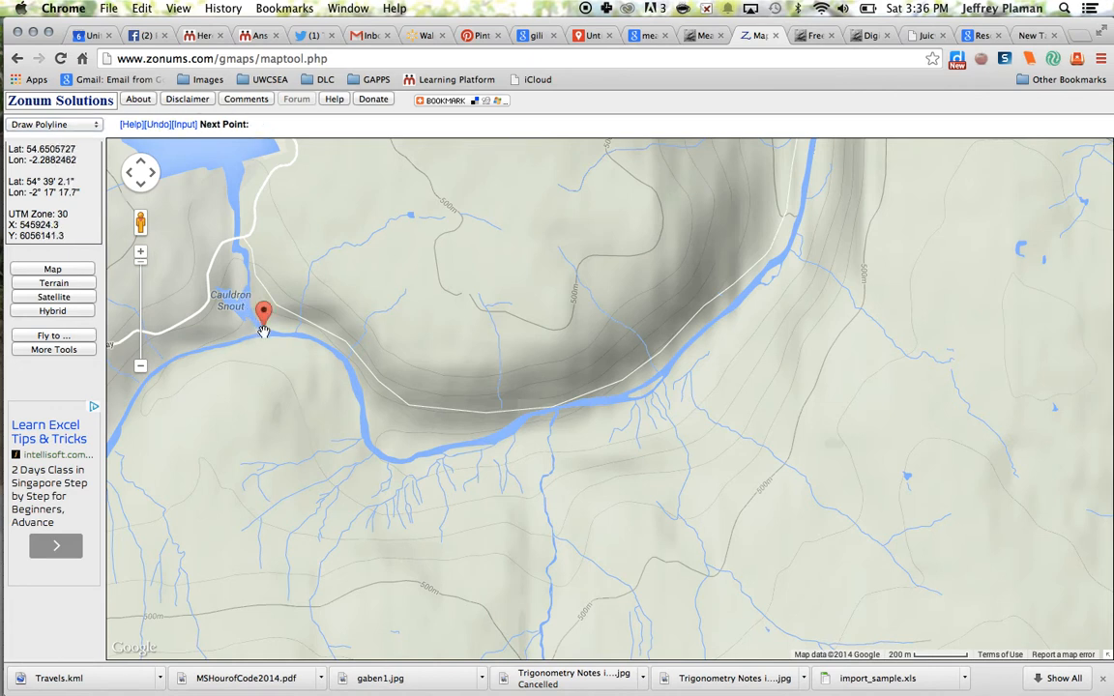
click(301, 321)
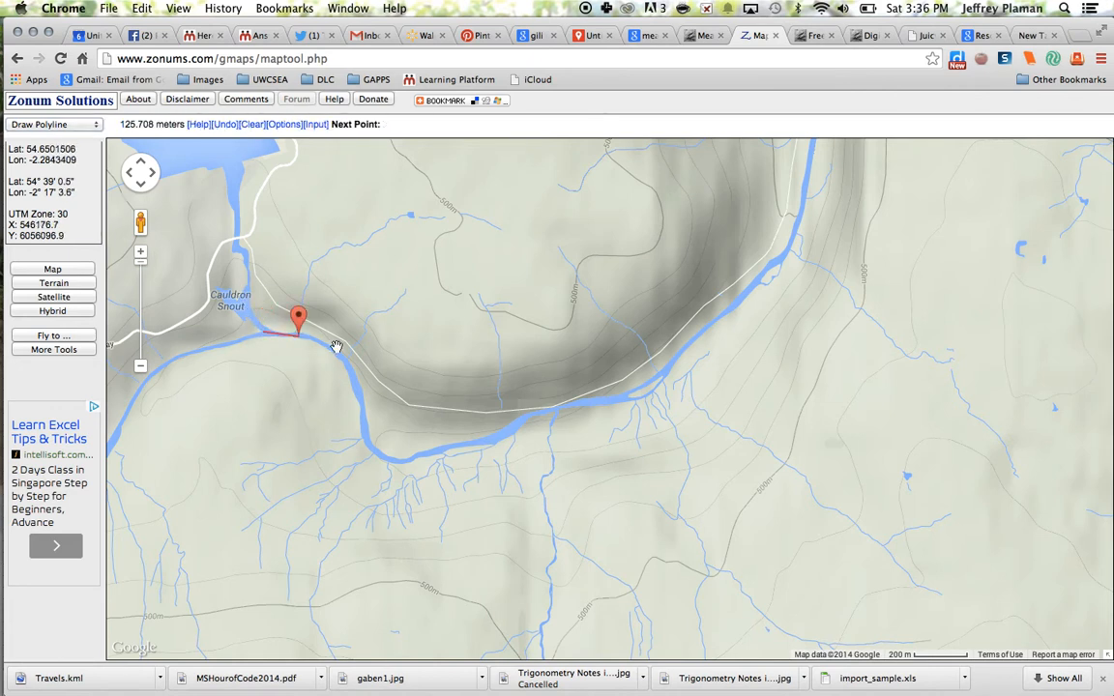
click(344, 348)
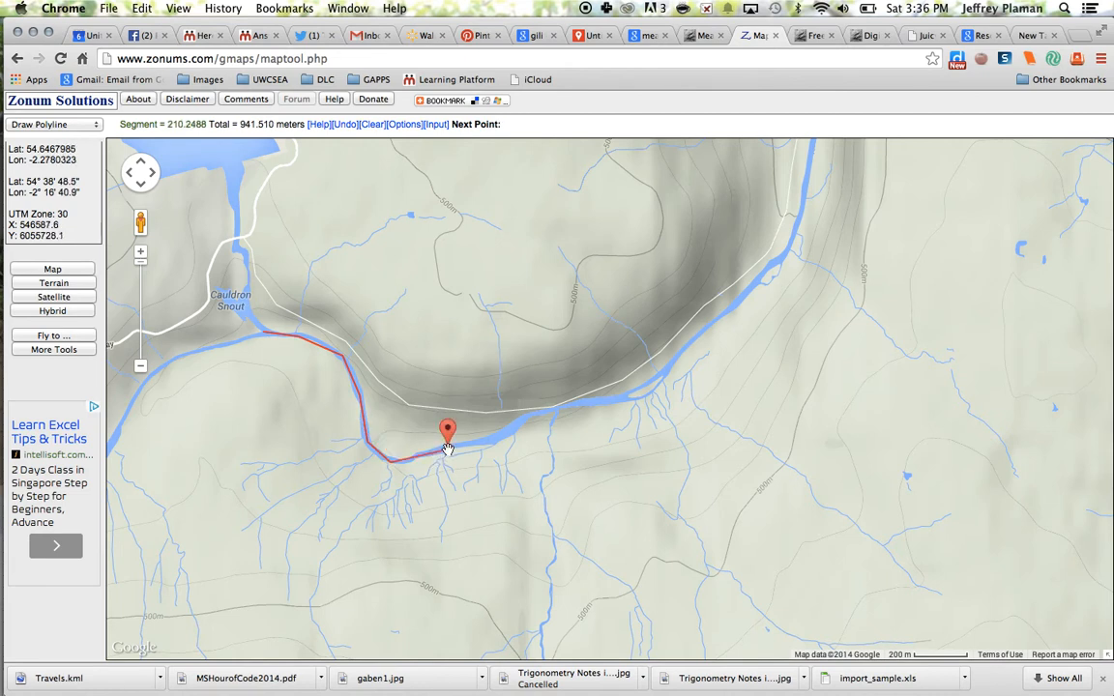
click(523, 419)
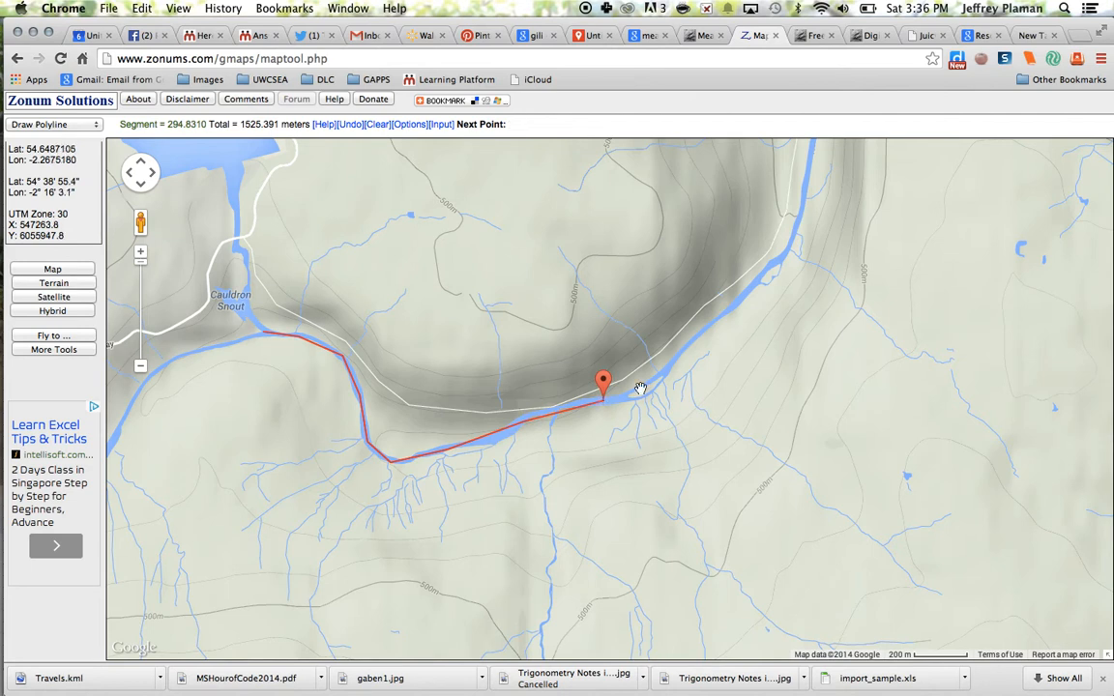
click(713, 320)
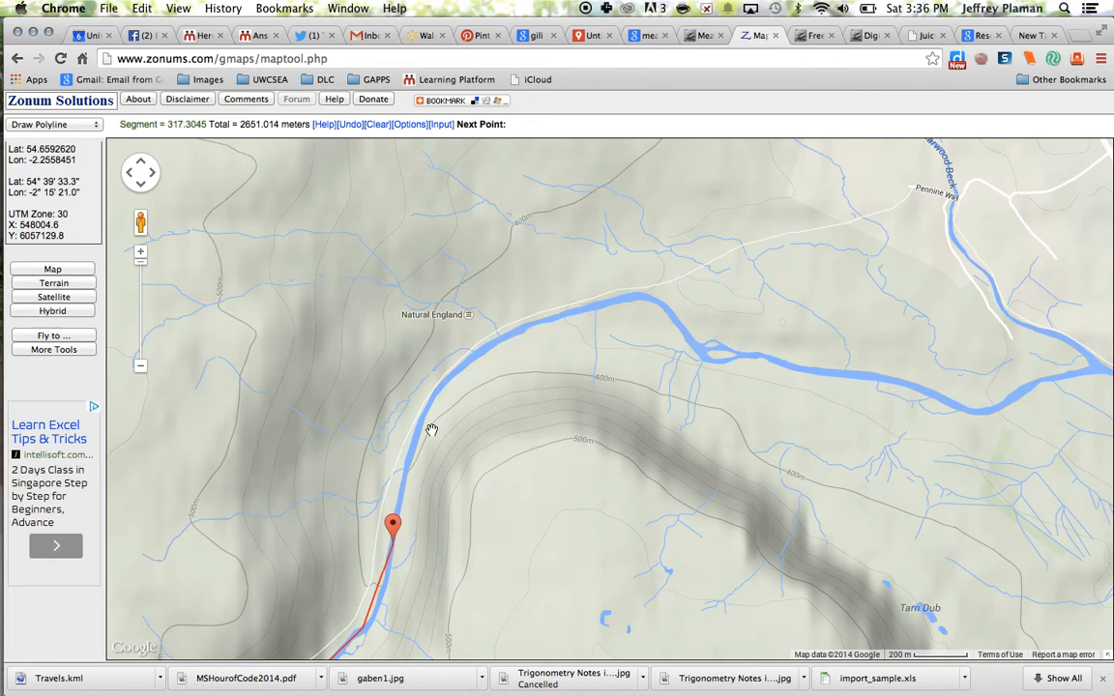
Add six more river points past Natural England and the split toward Middleton-in-Teesdale.
click(415, 406)
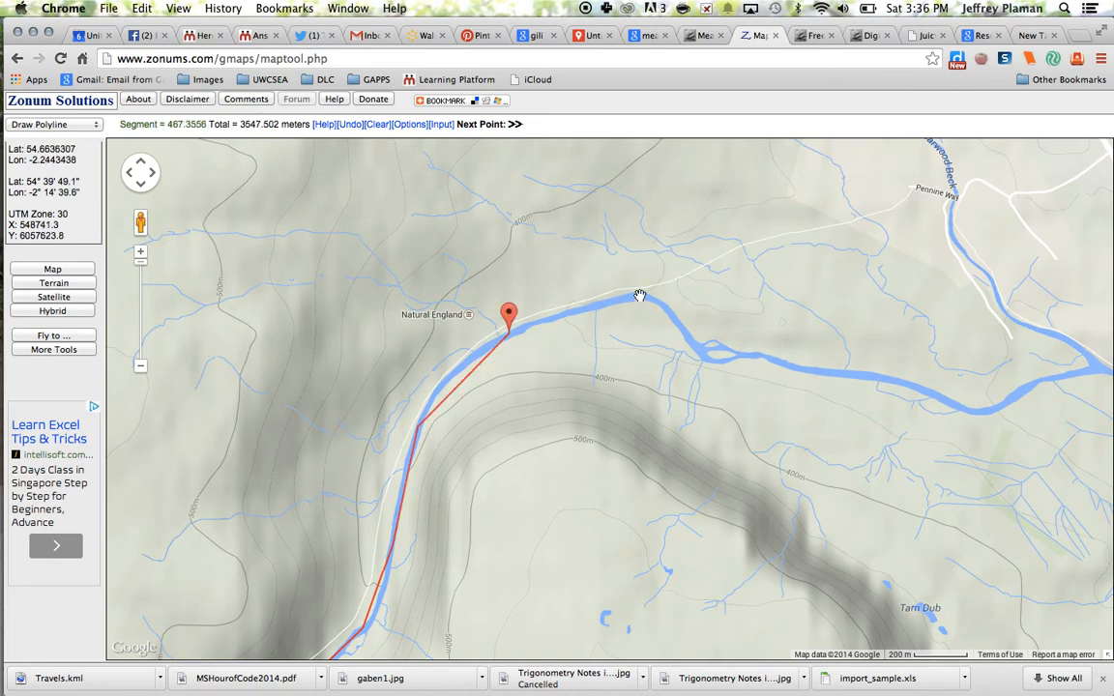
click(640, 298)
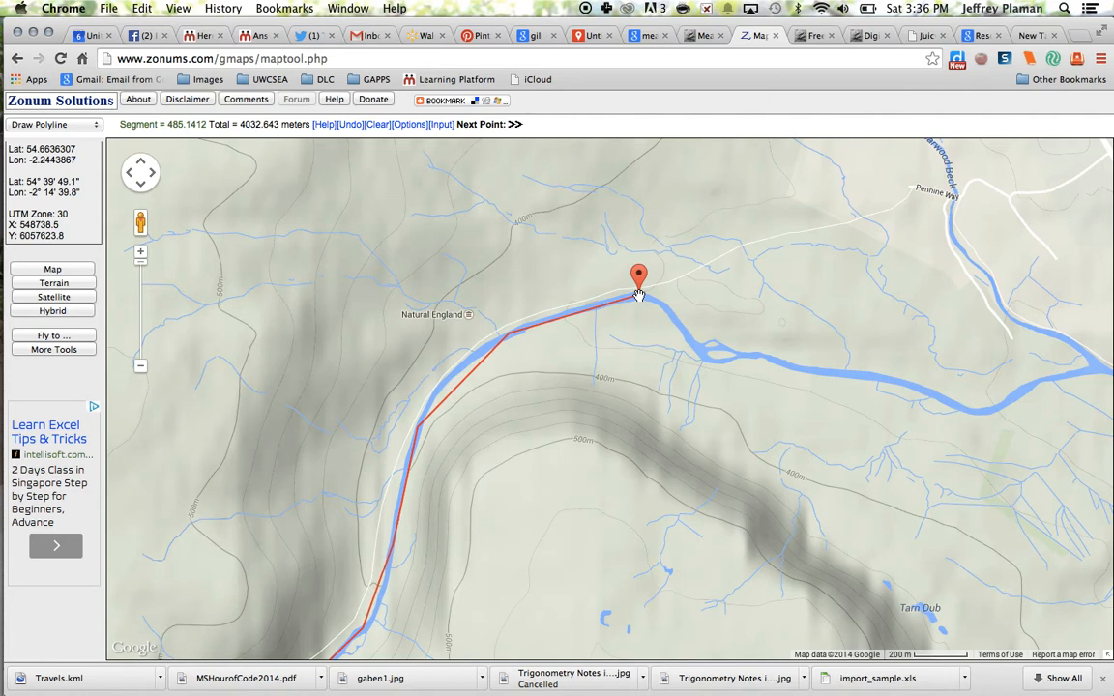
mouse_move(691, 333)
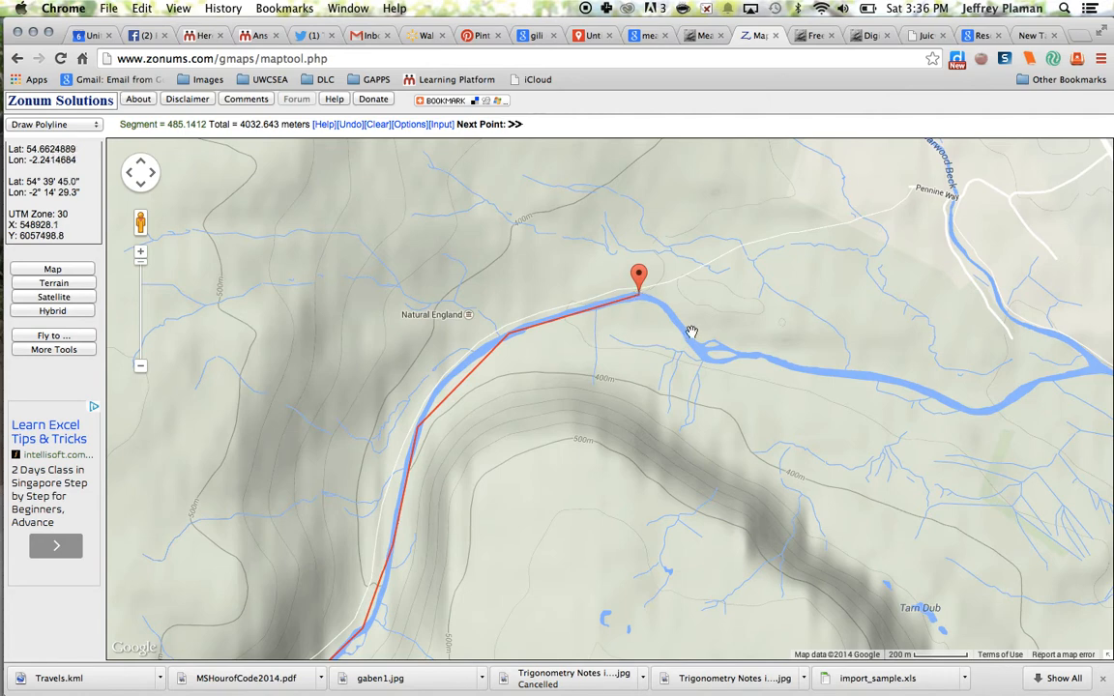
click(692, 336)
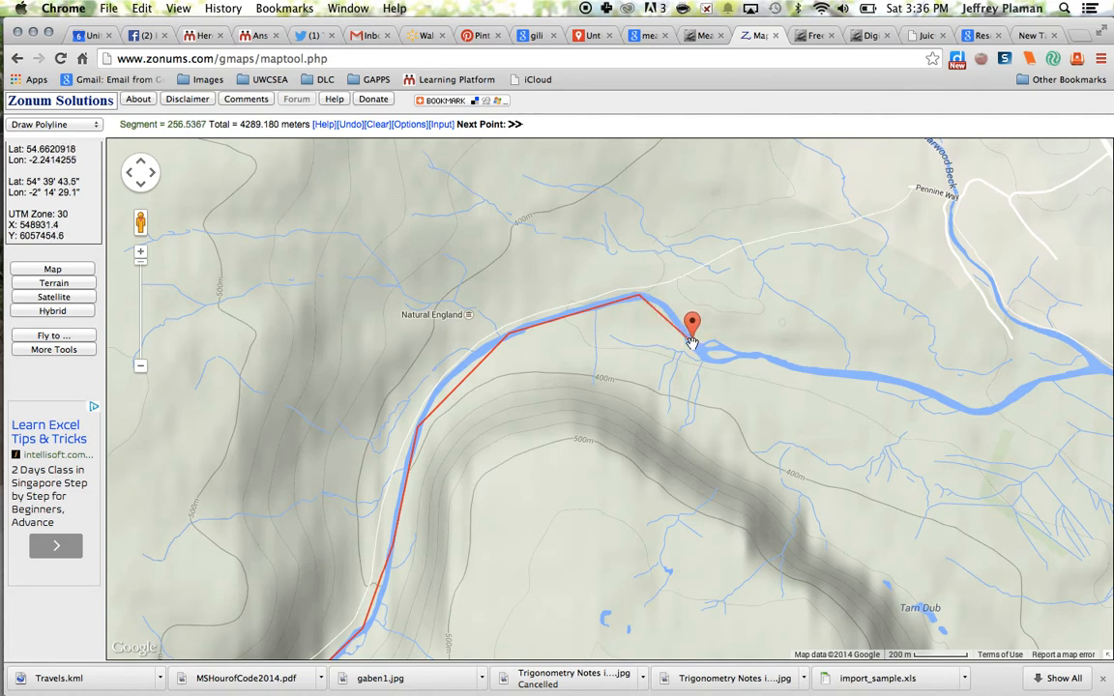
mouse_move(796, 367)
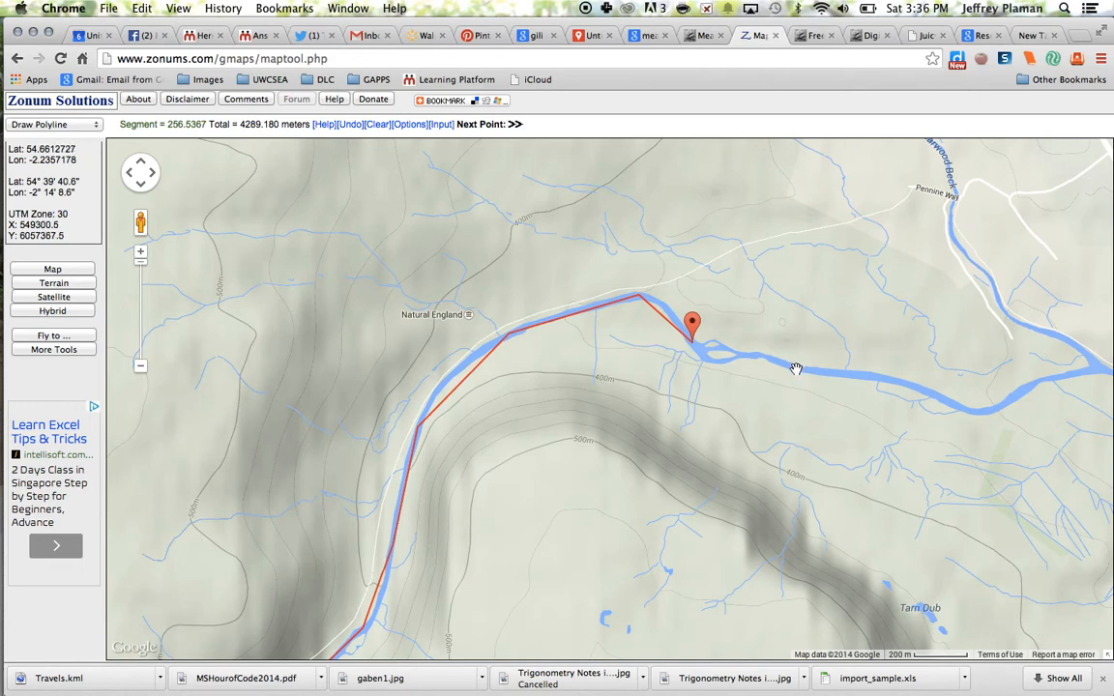
click(795, 348)
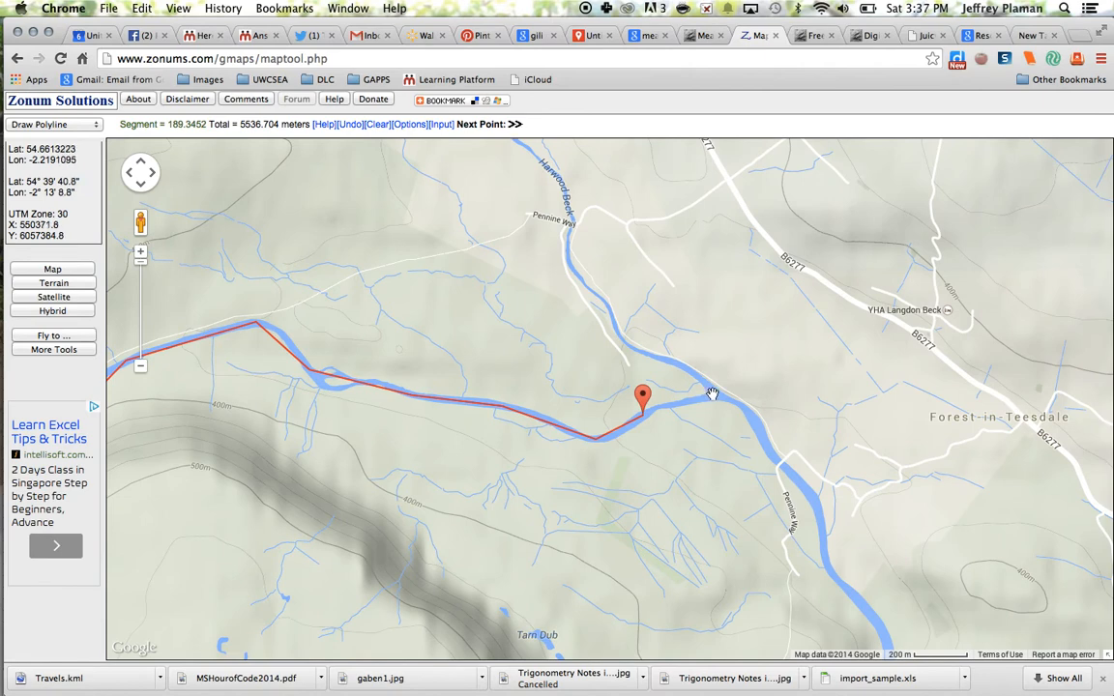
click(712, 394)
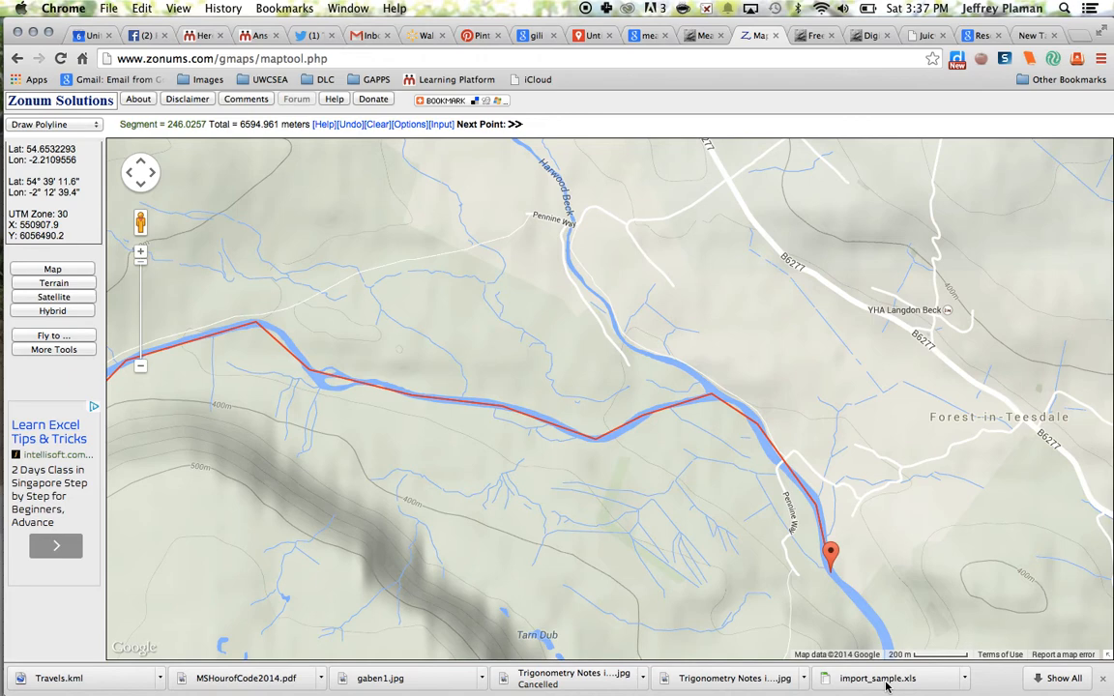
click(877, 617)
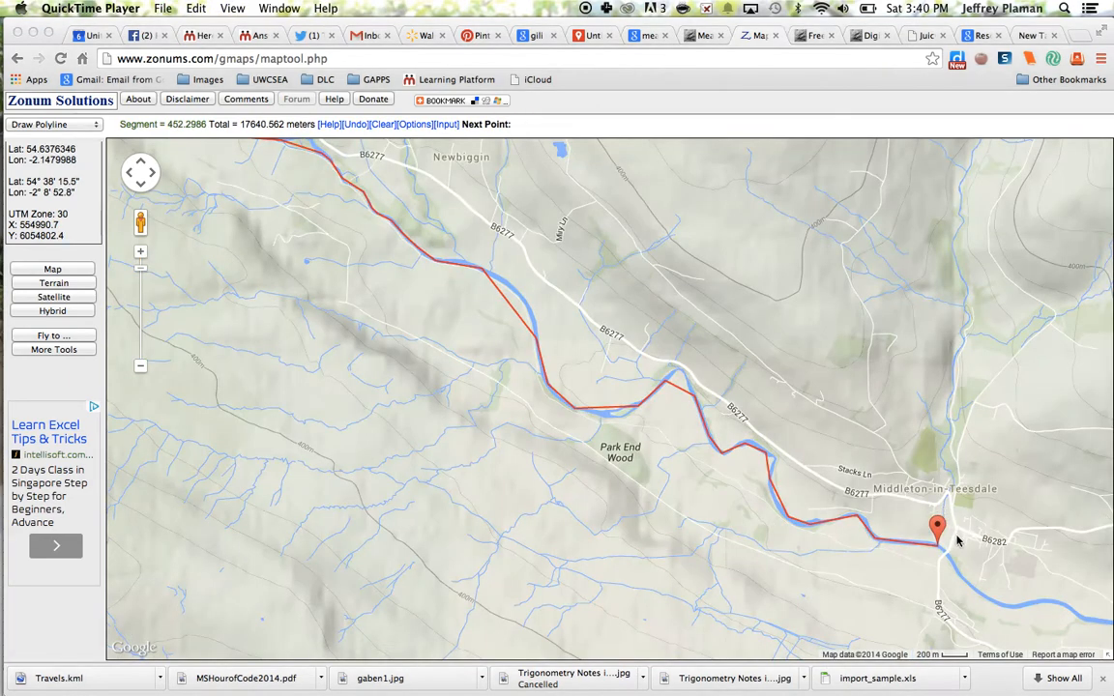
mouse_move(952, 566)
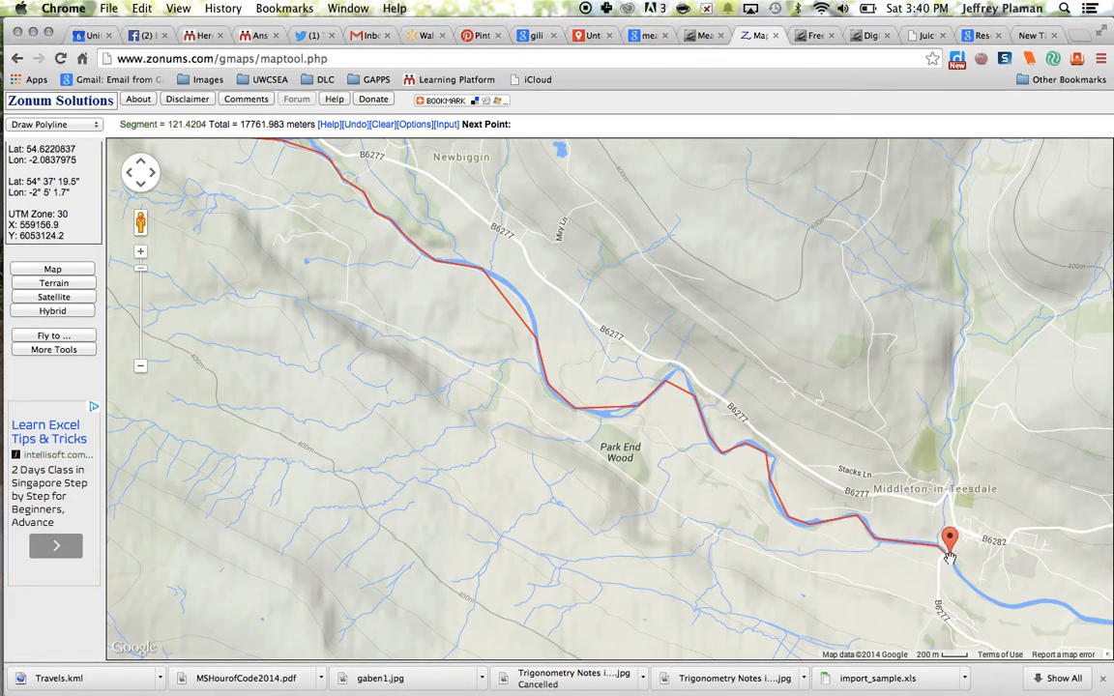
mouse_move(961, 541)
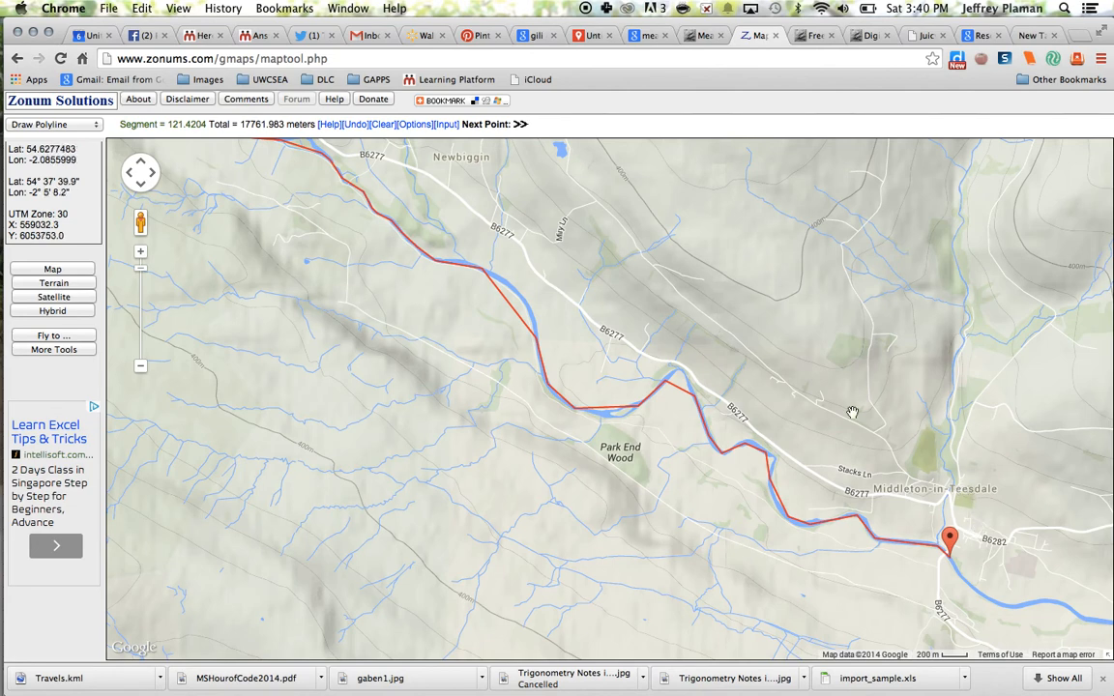
mouse_move(436, 289)
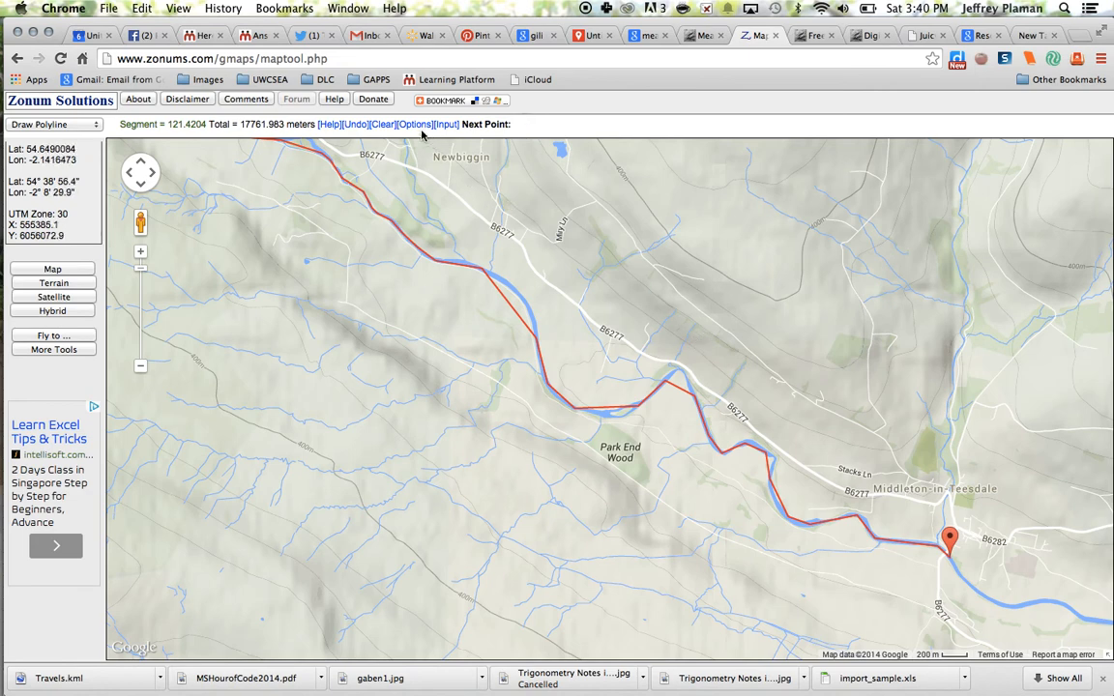
Choose Create Profile from the polyline Options to get the 70-vertex profile window.
click(416, 123)
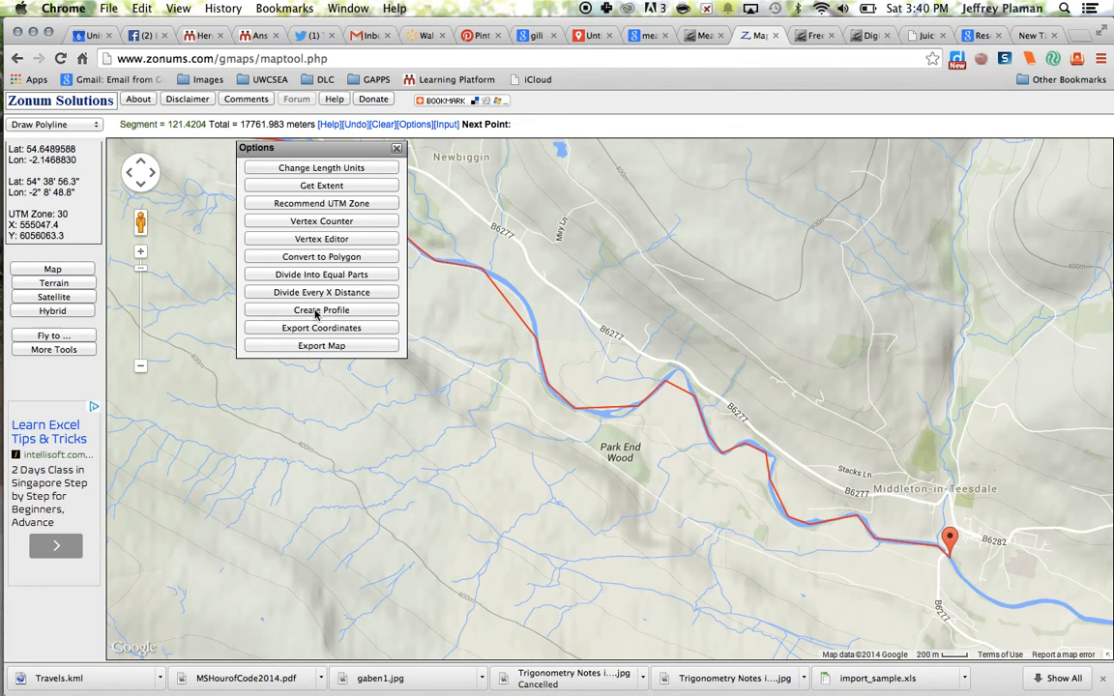
click(322, 309)
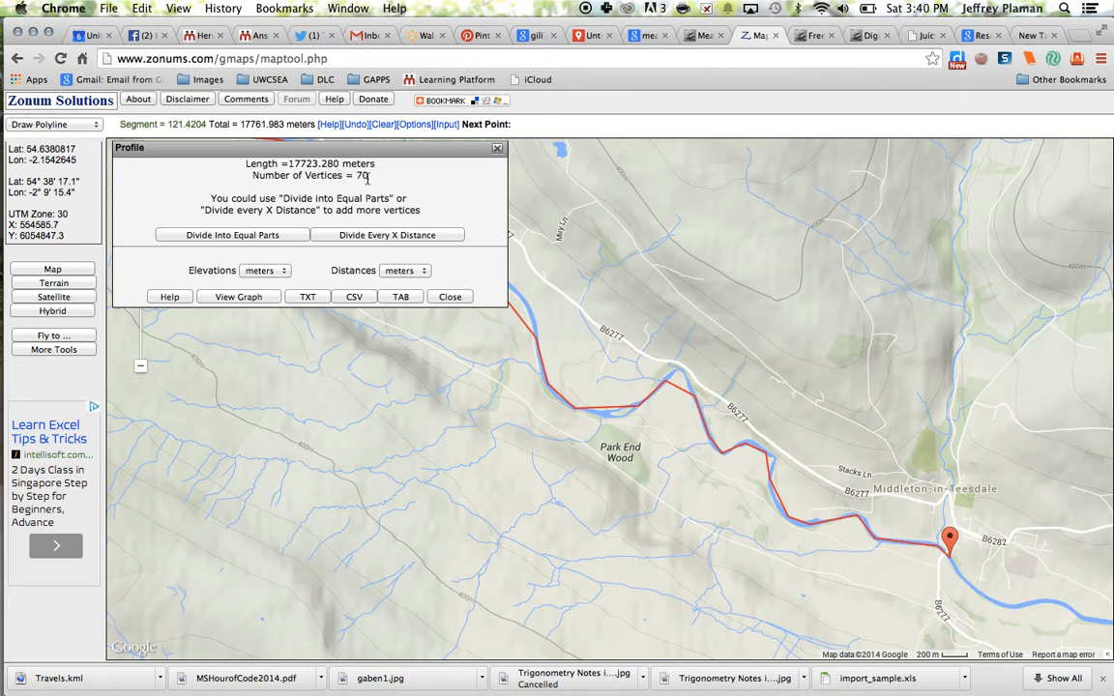
mouse_move(281, 197)
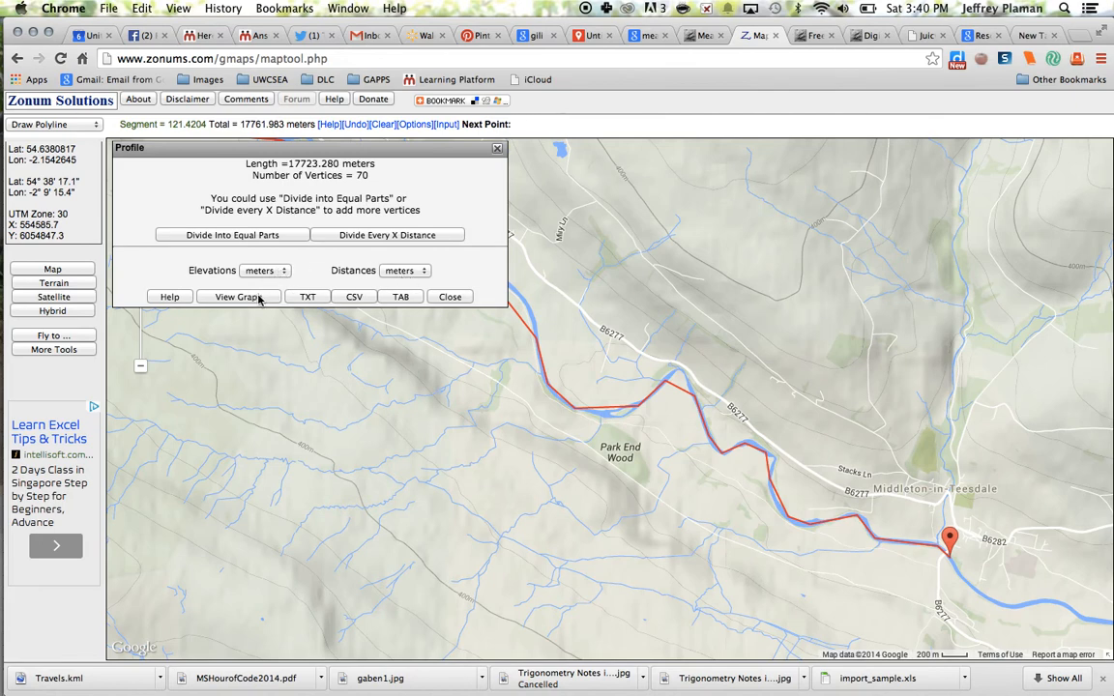
Continue past the Elevation Query to show the profile graph falling from 430 to 220 m.
click(237, 297)
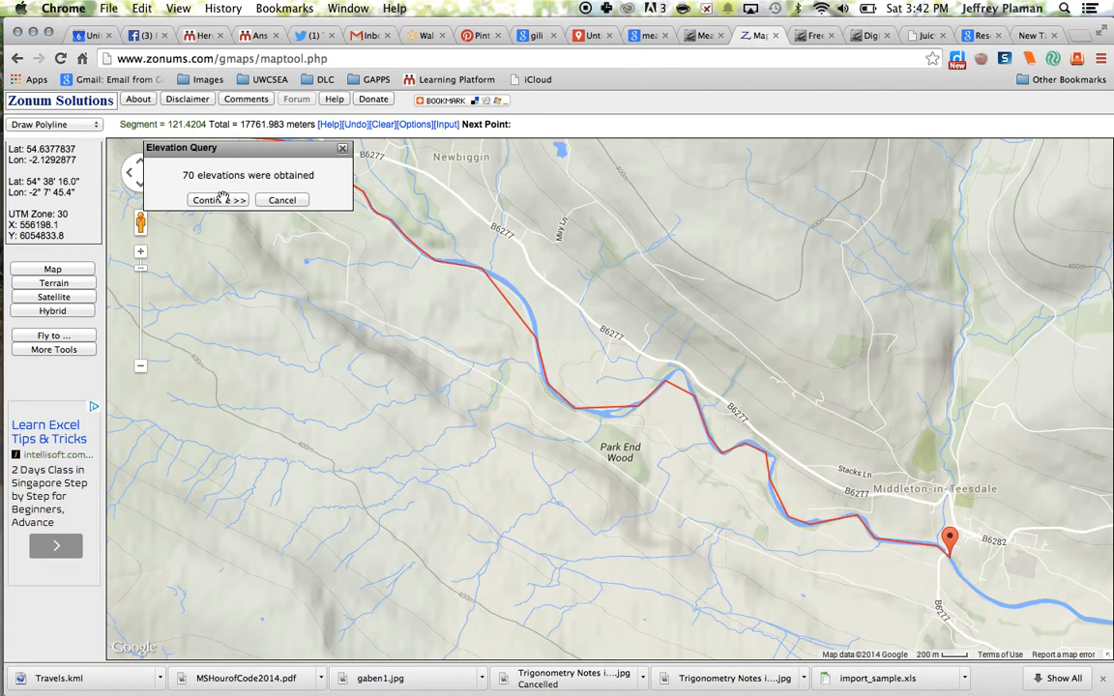
click(218, 200)
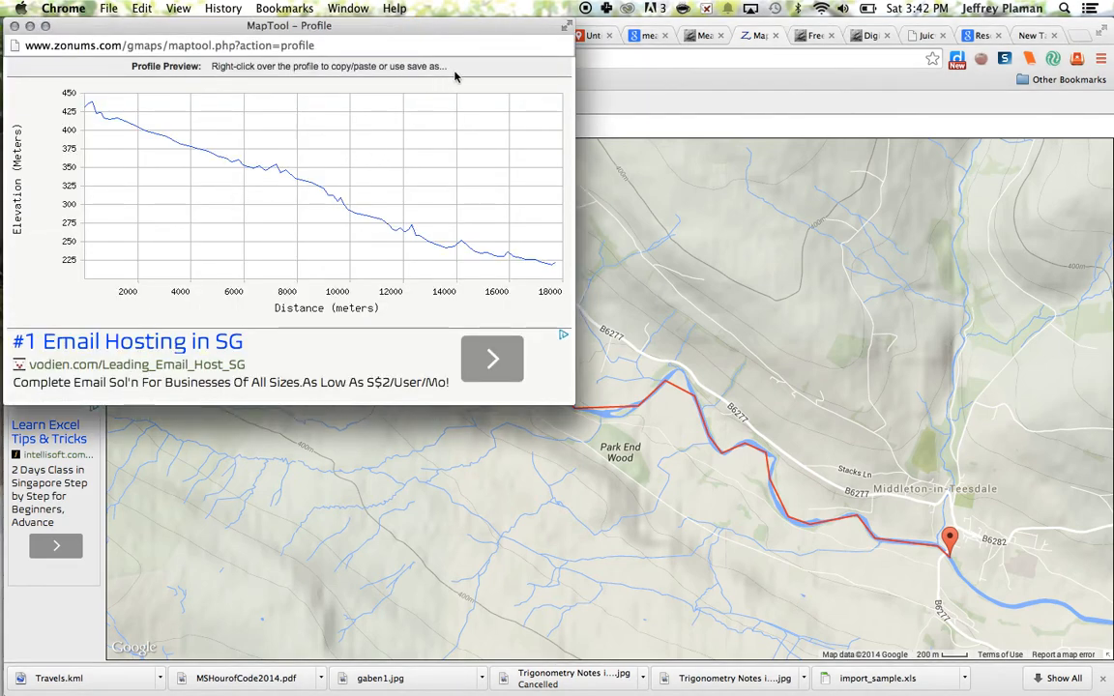
mouse_move(355, 241)
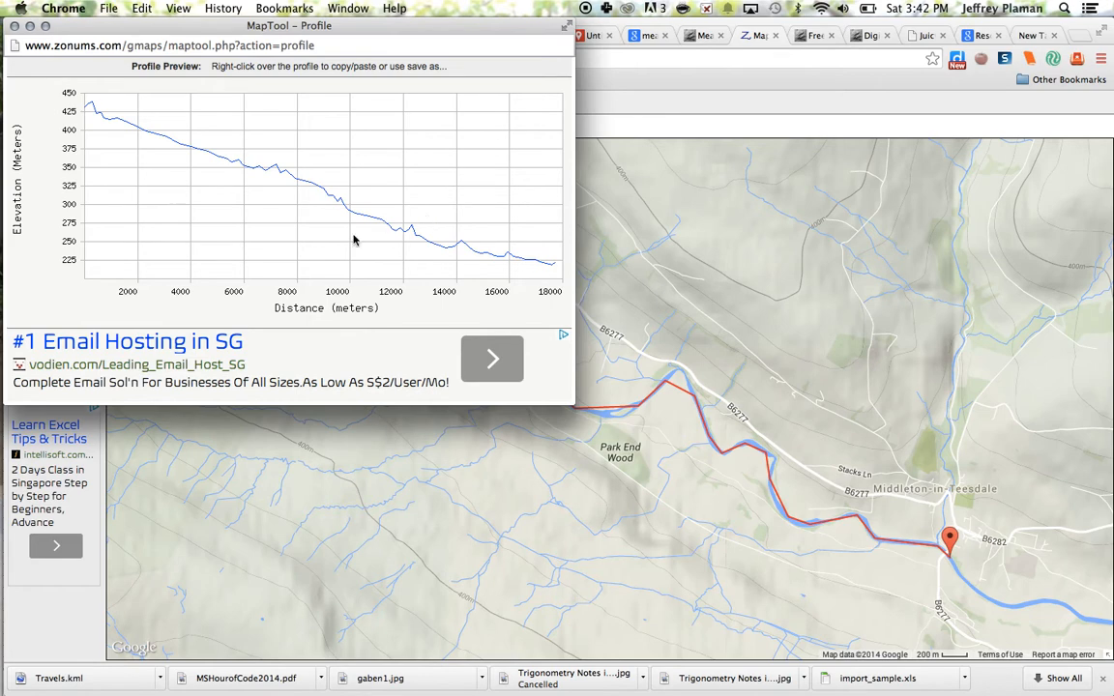
mouse_move(210, 193)
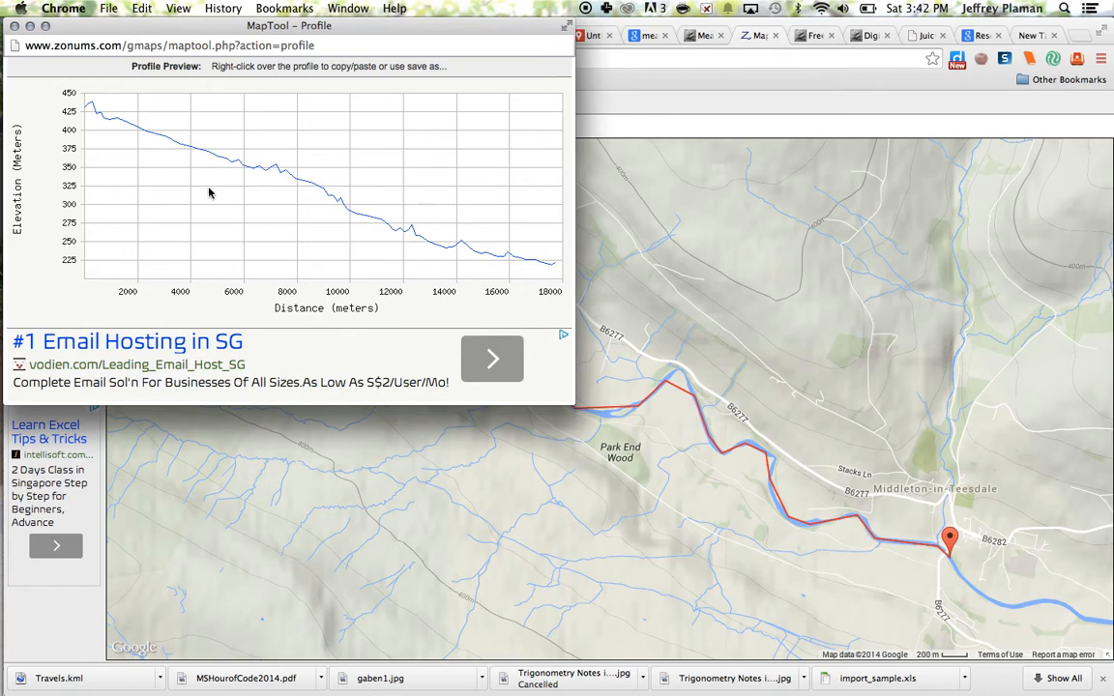
mouse_move(183, 206)
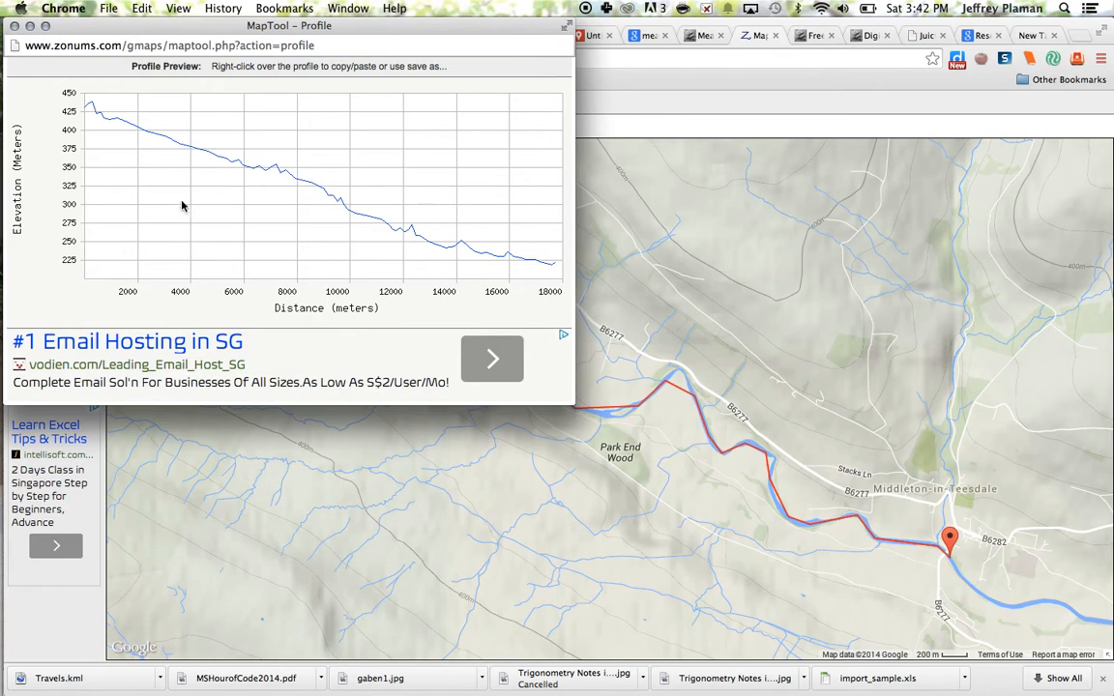
Save the profile graph image as 'Profile Tees River source to Middleton-in-Teesdale' in Downloads.
right_click(183, 206)
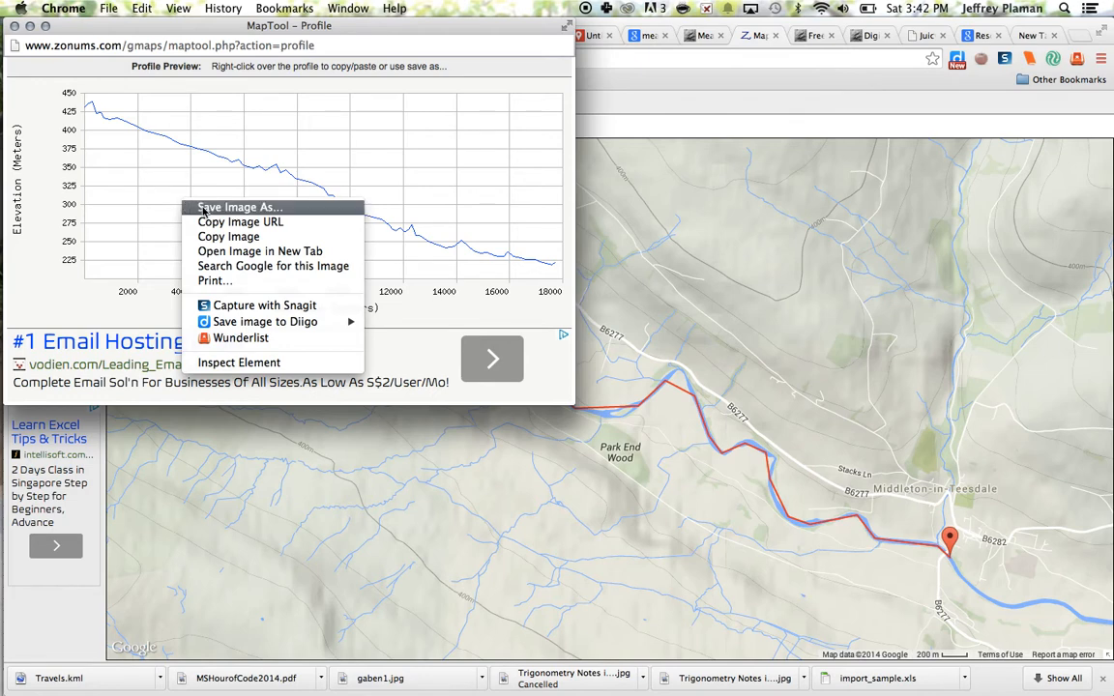
click(240, 207)
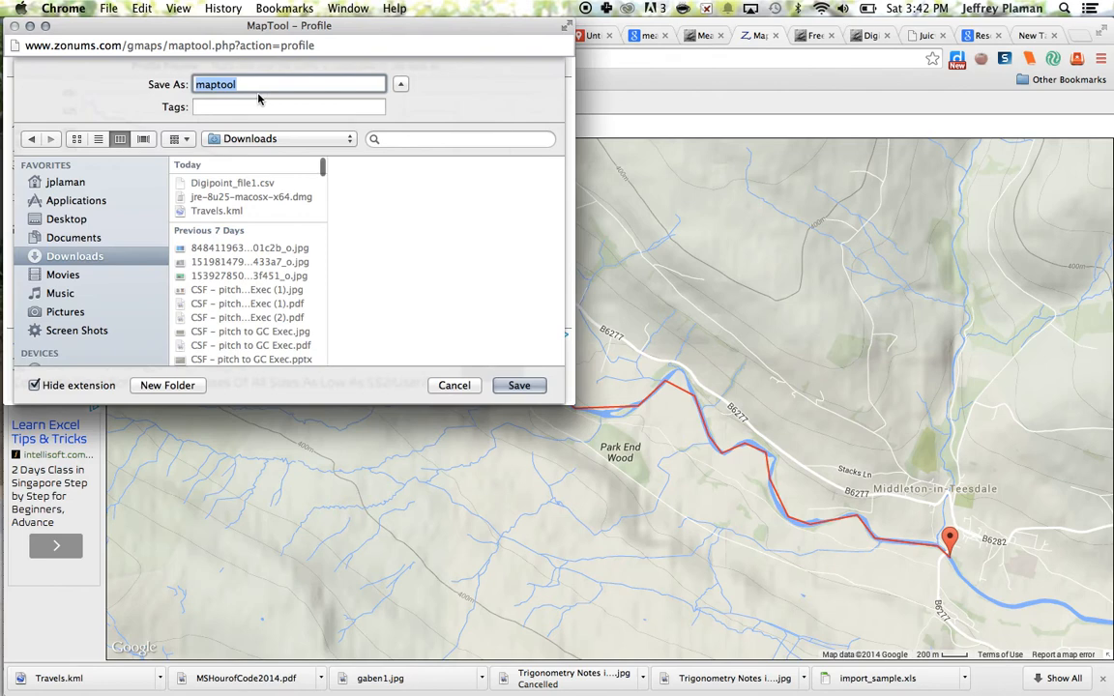
text(River)
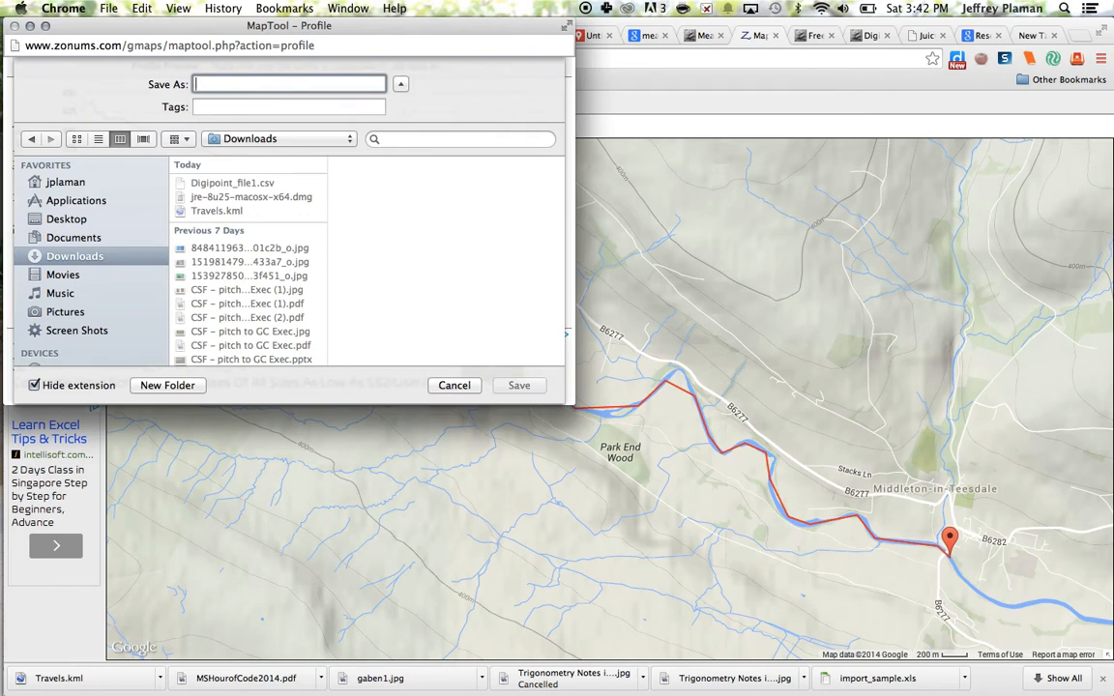
text(Profile Tees R)
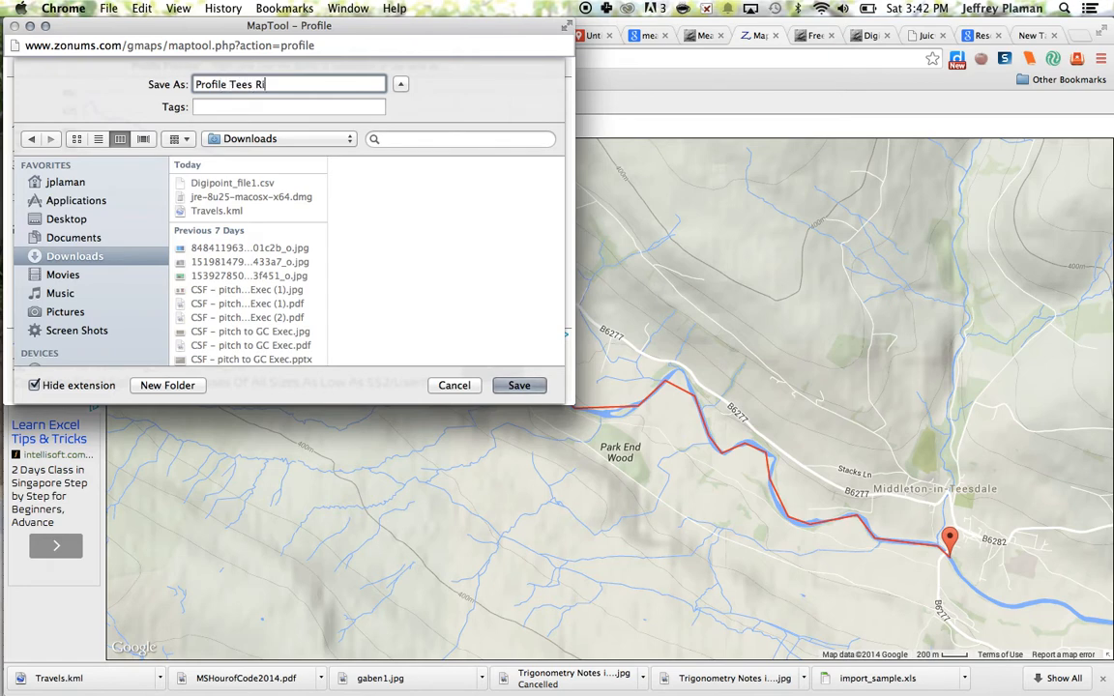
text(iver source to M)
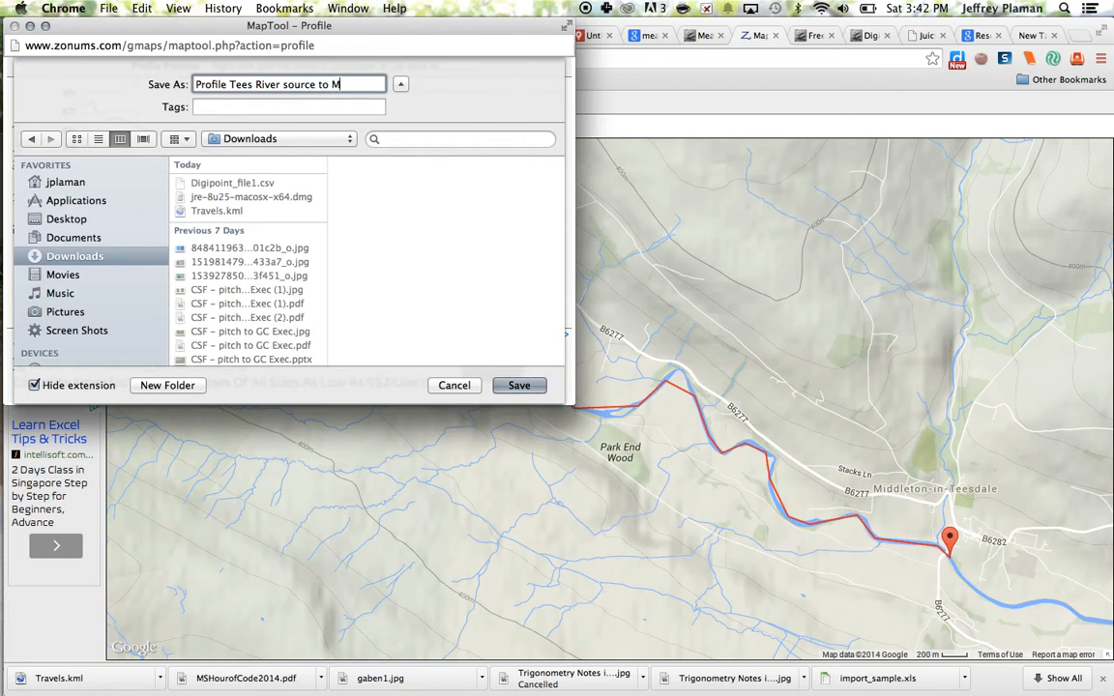
text(iddleton-in-Teesdale)
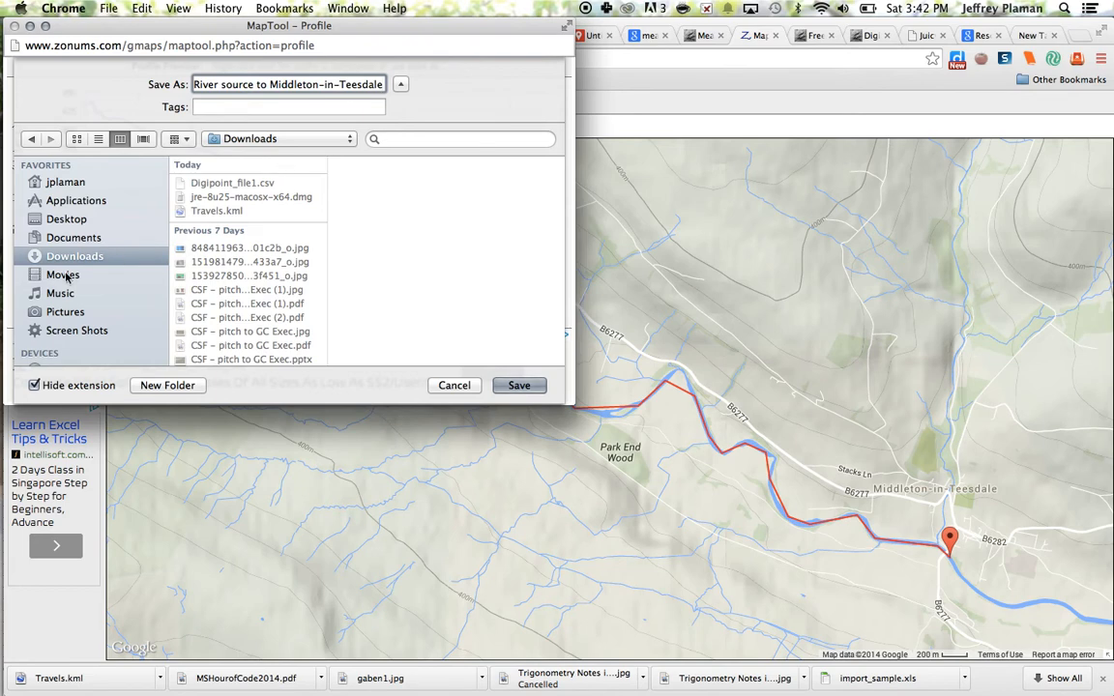
mouse_move(343, 265)
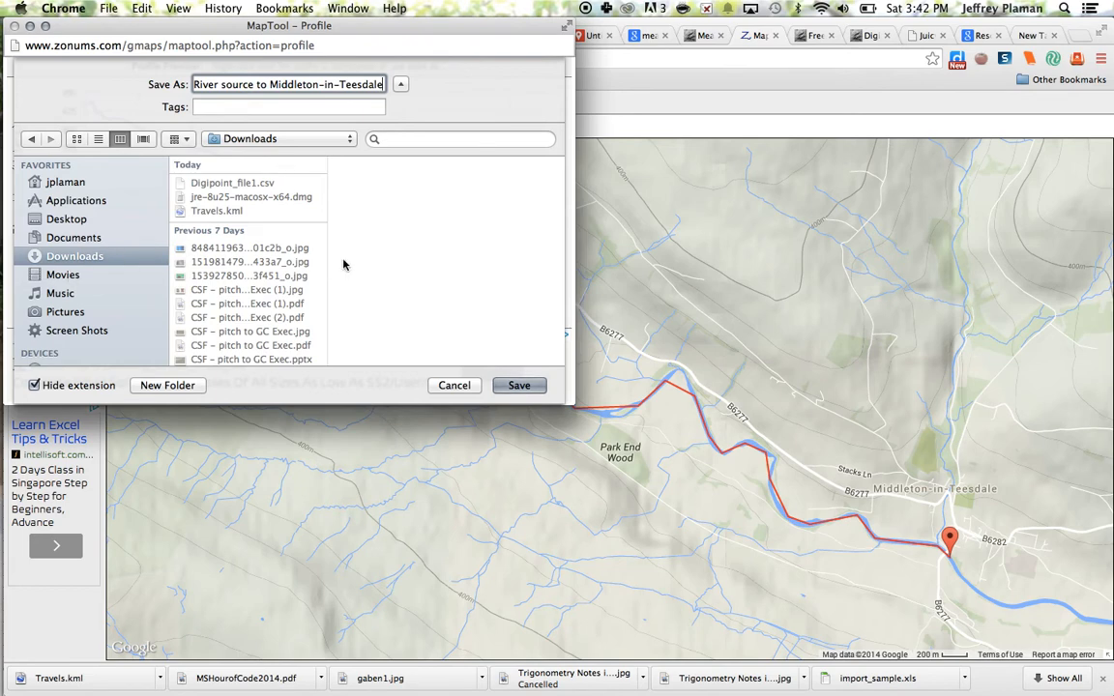
click(66, 219)
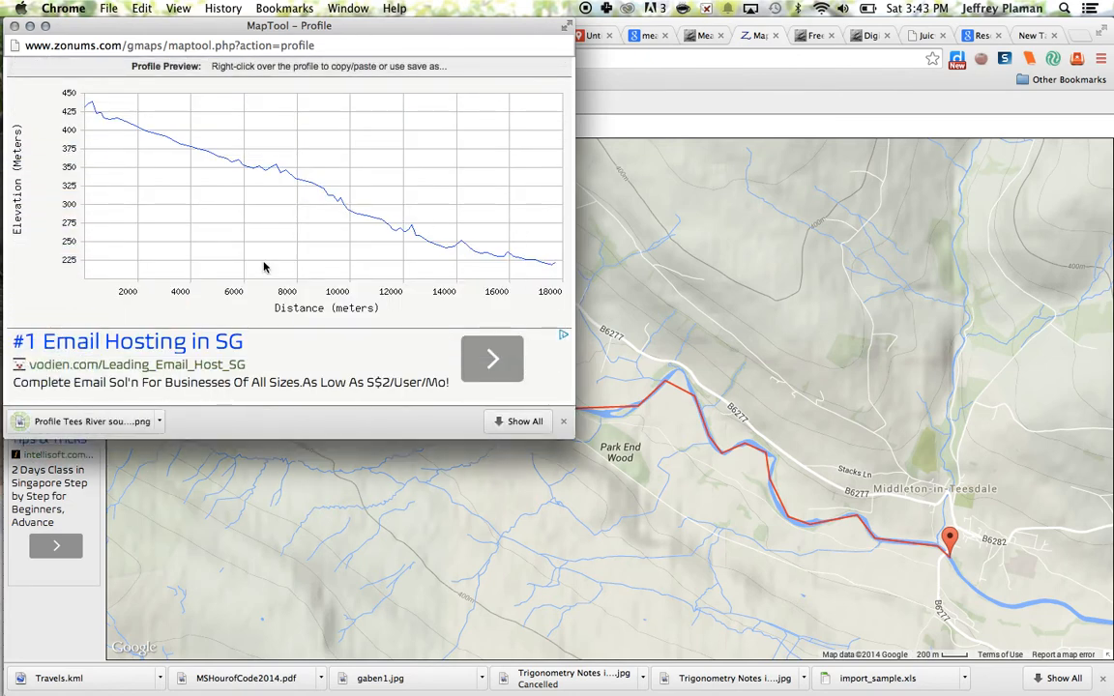
mouse_move(87, 279)
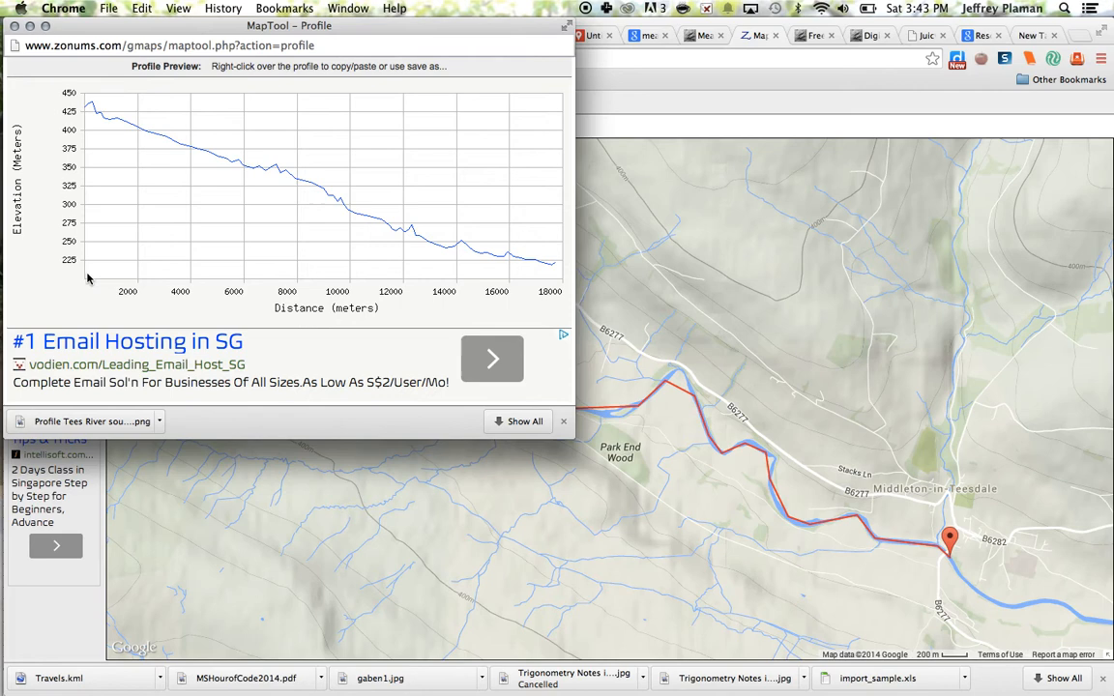
mouse_move(394, 220)
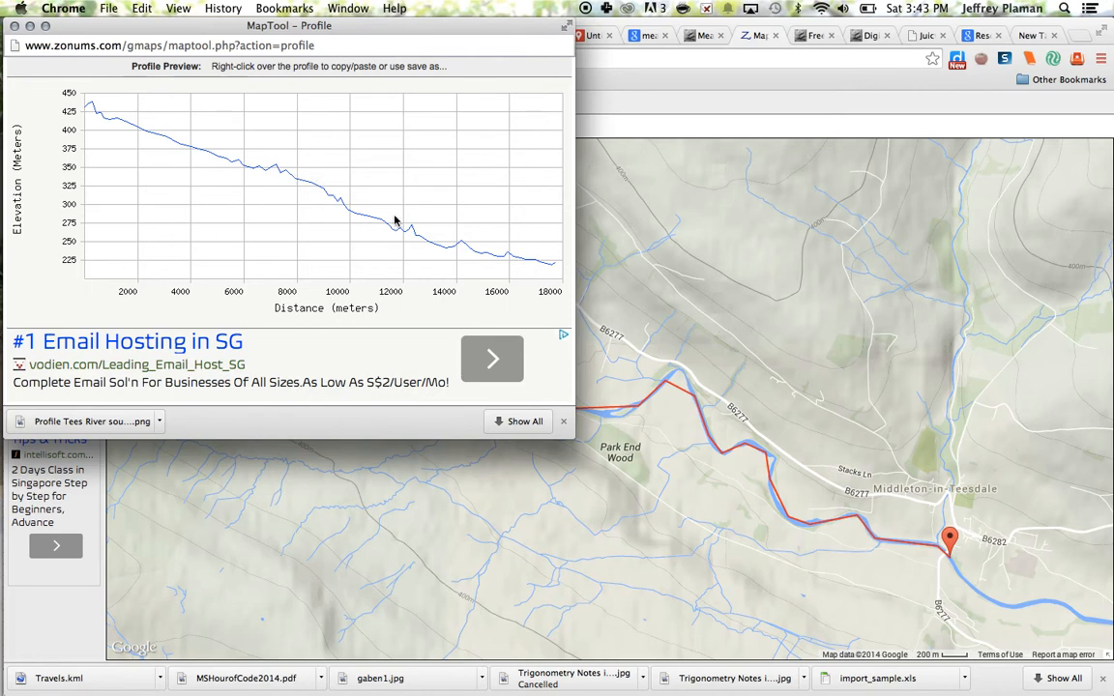
mouse_move(327, 200)
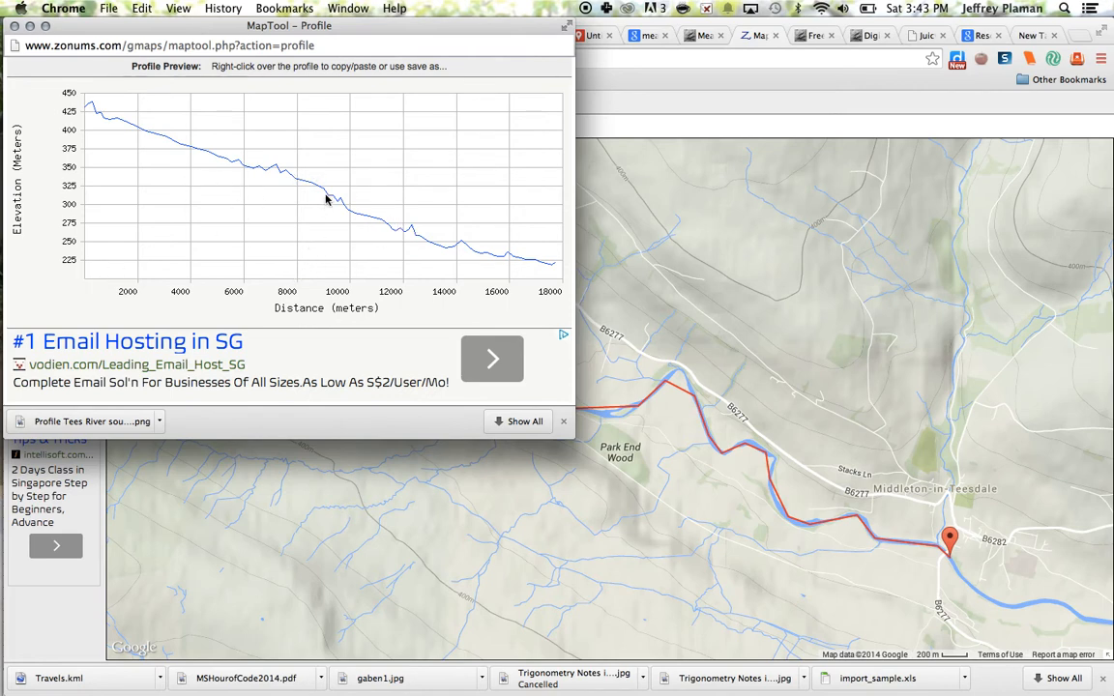
mouse_move(226, 269)
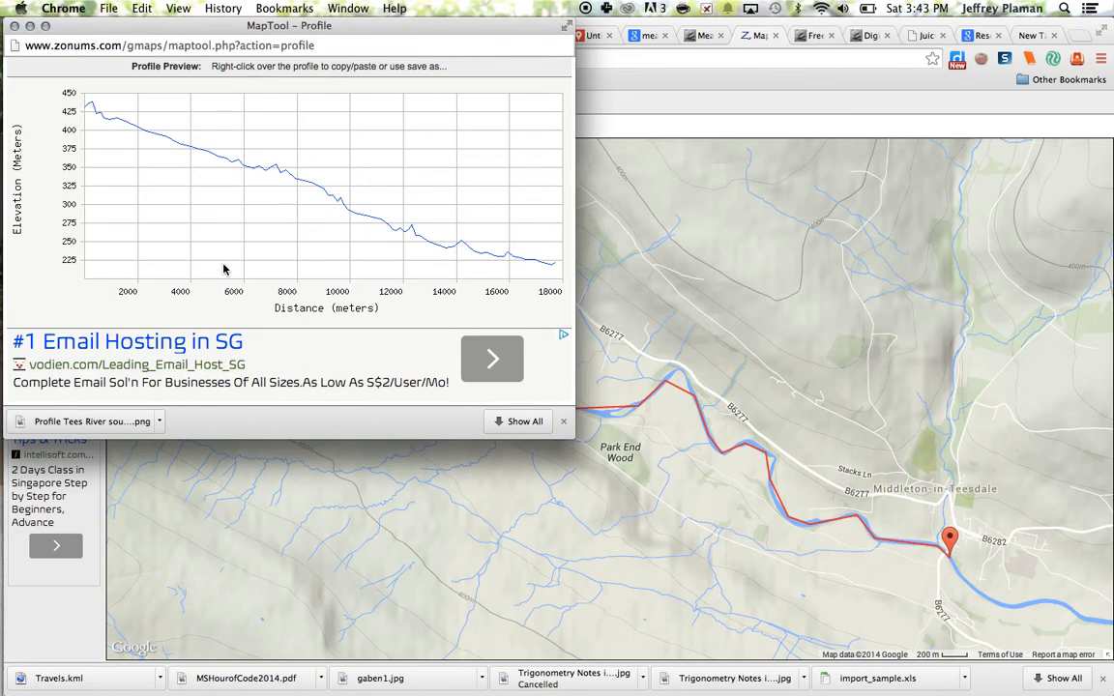
mouse_move(340, 250)
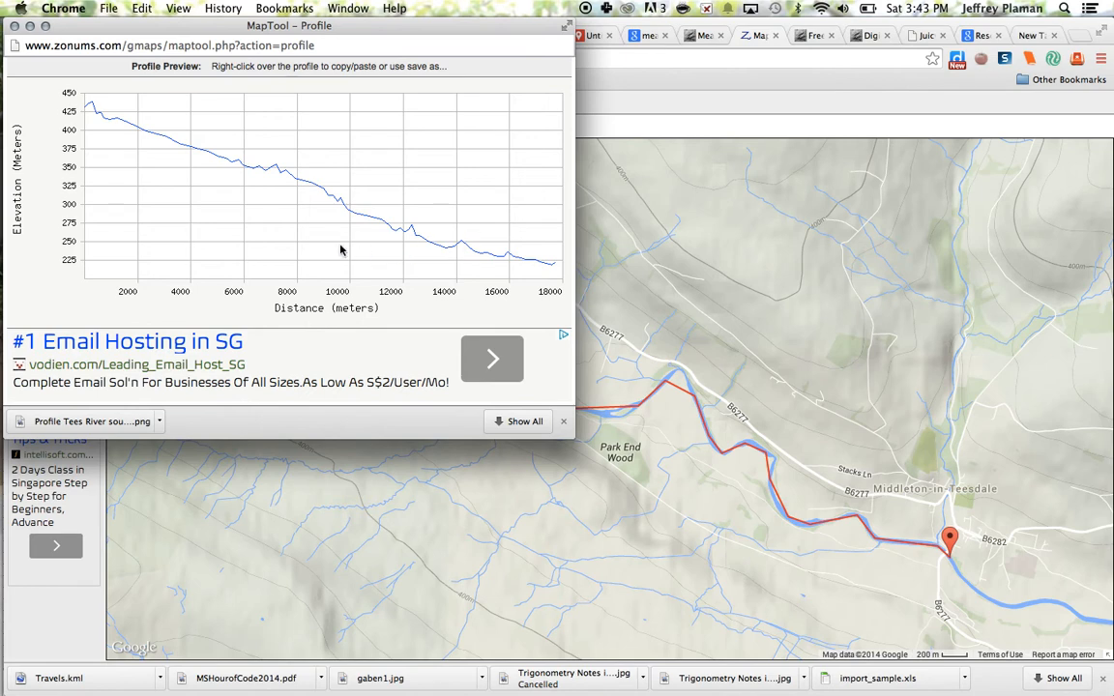
mouse_move(337, 203)
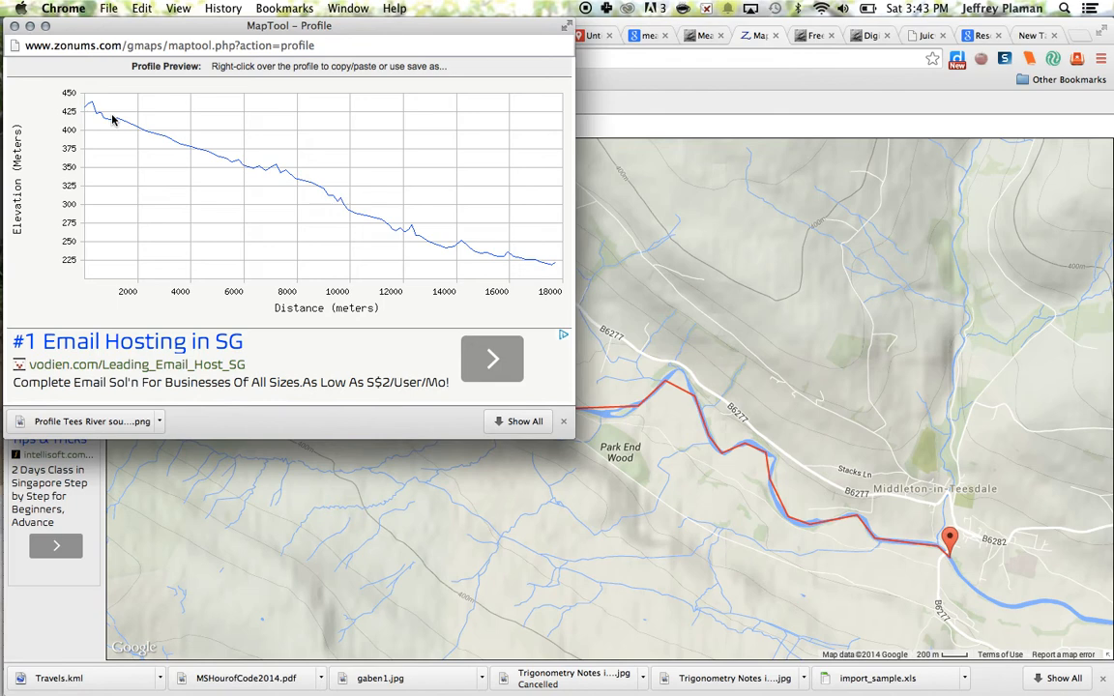
mouse_move(292, 176)
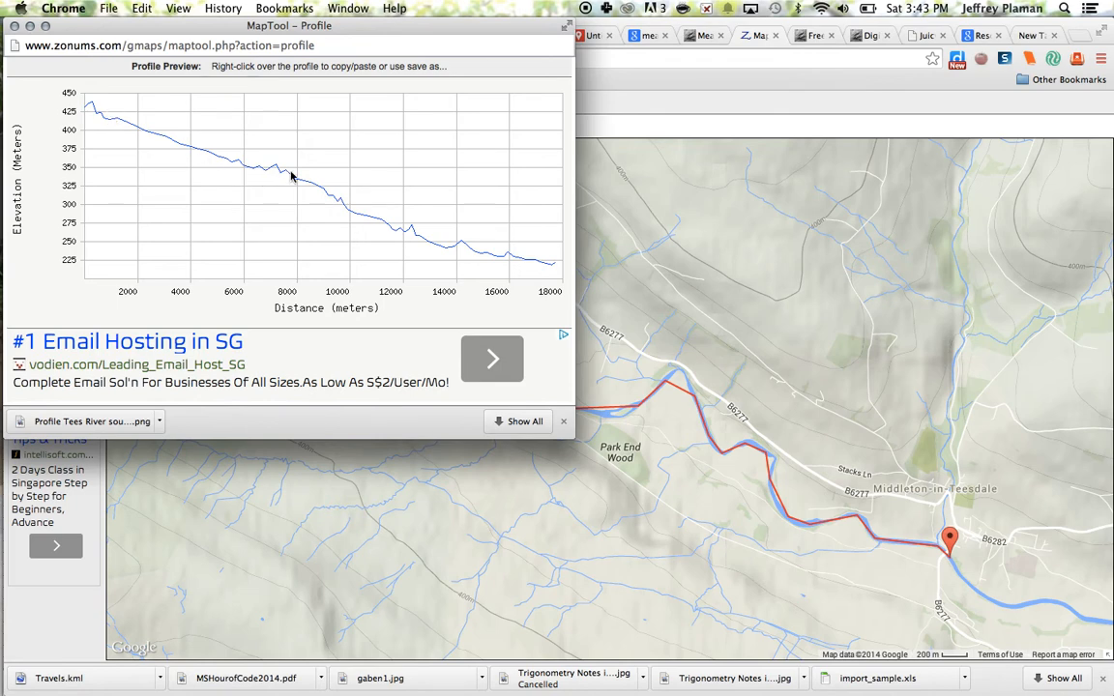
mouse_move(279, 174)
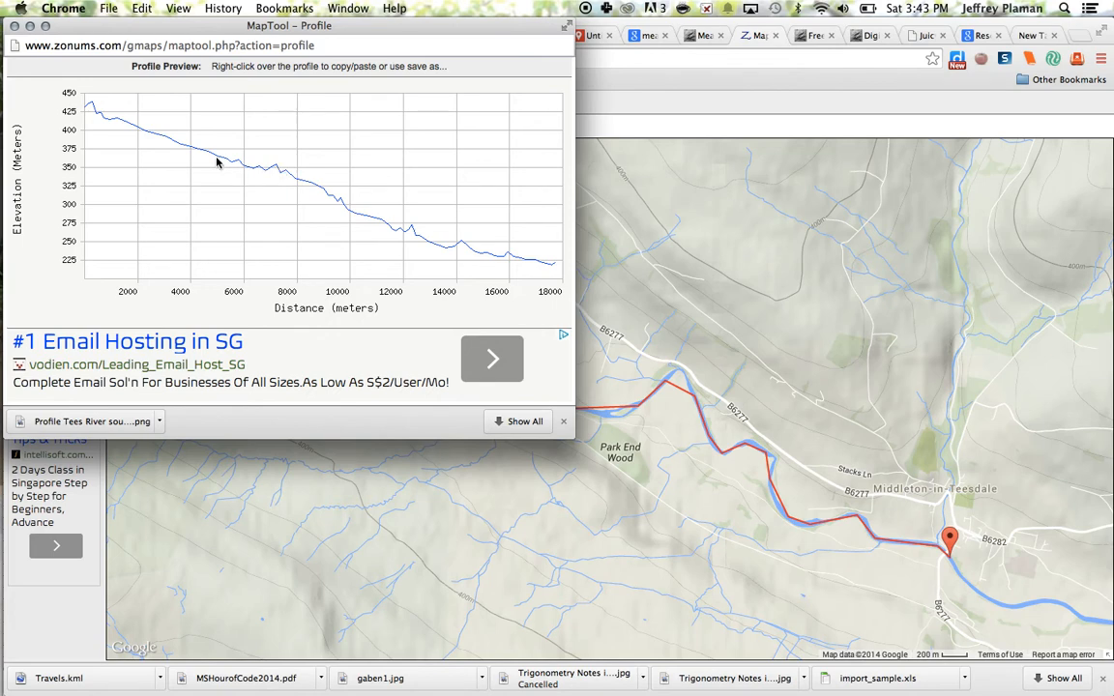
mouse_move(295, 164)
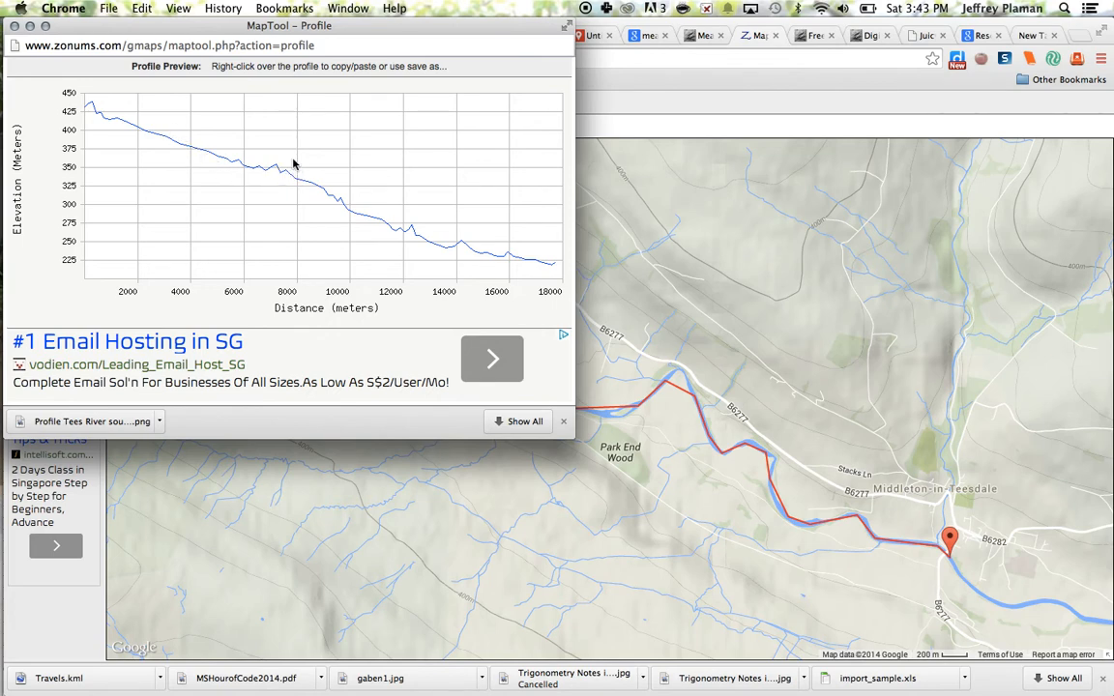
mouse_move(284, 175)
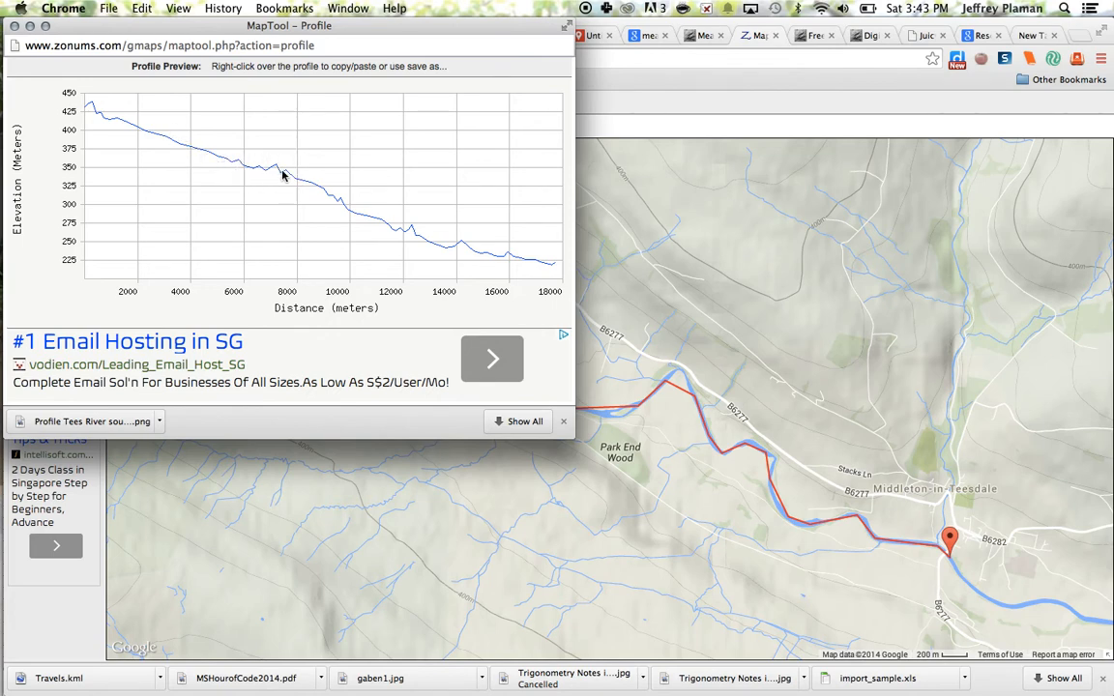
mouse_move(415, 239)
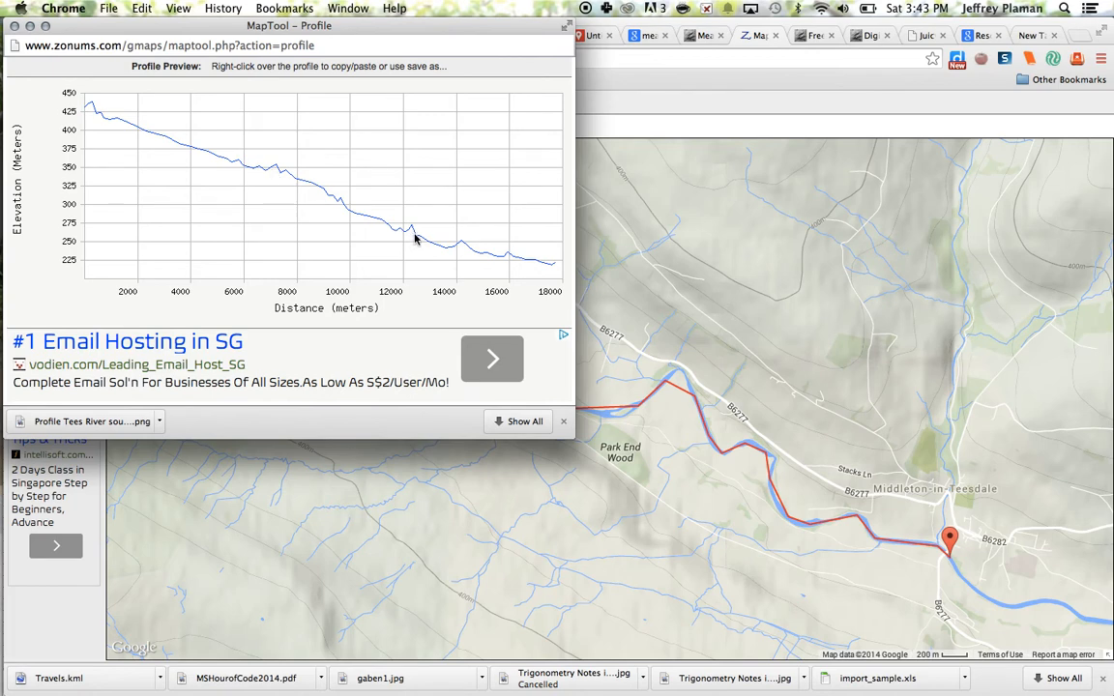
mouse_move(266, 175)
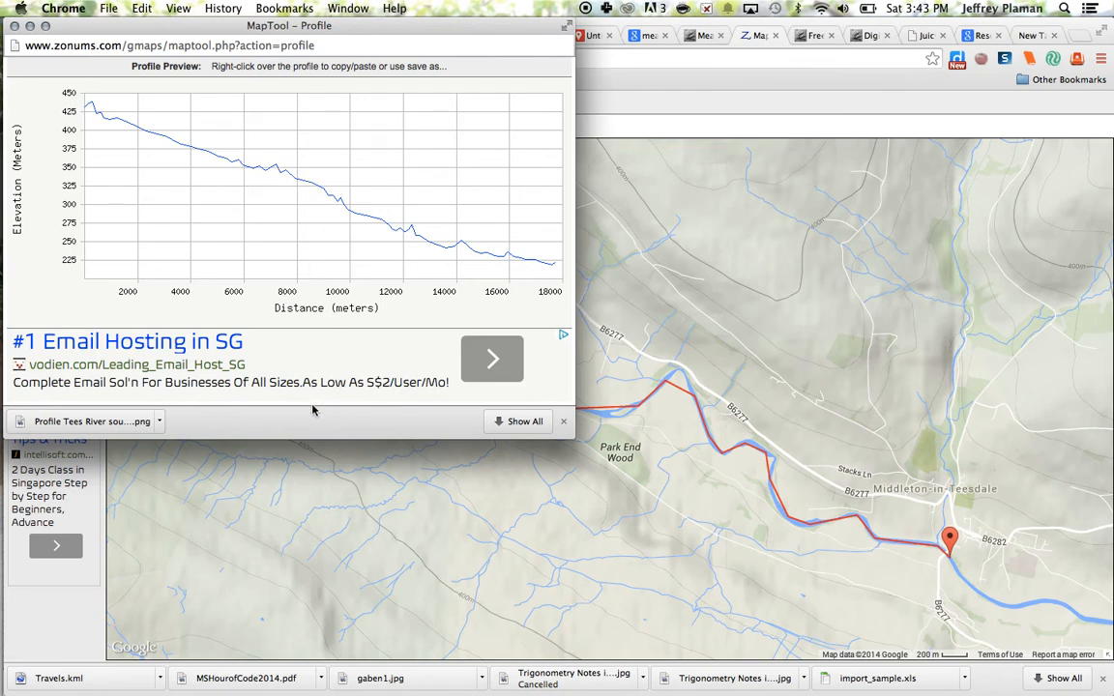
mouse_move(66, 96)
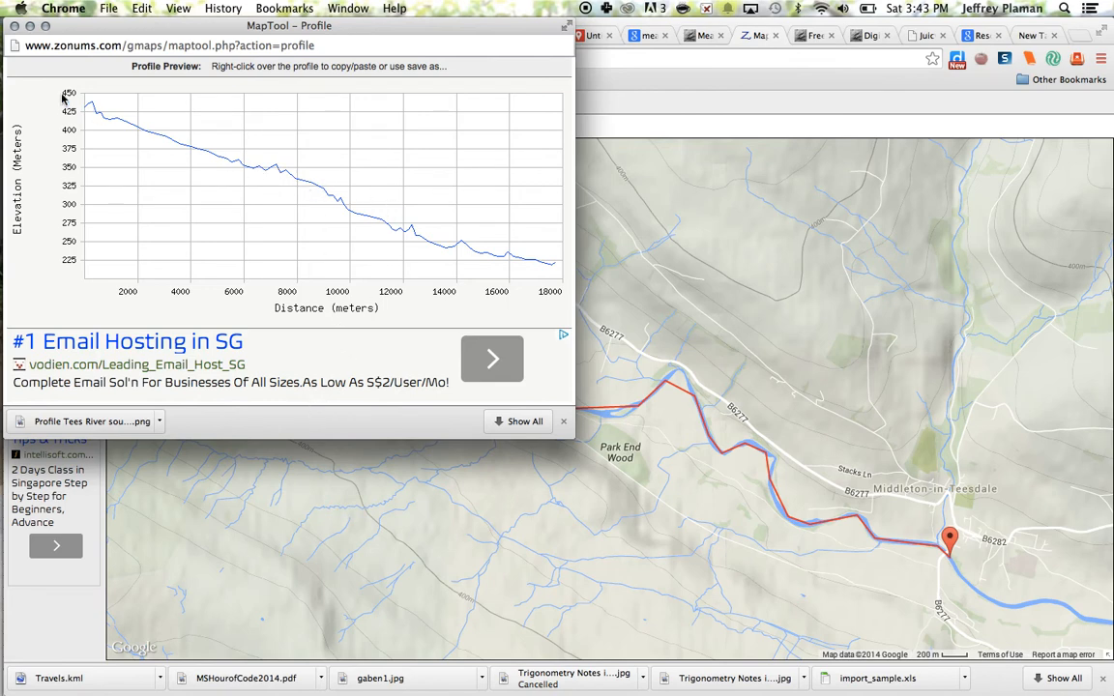
mouse_move(510, 234)
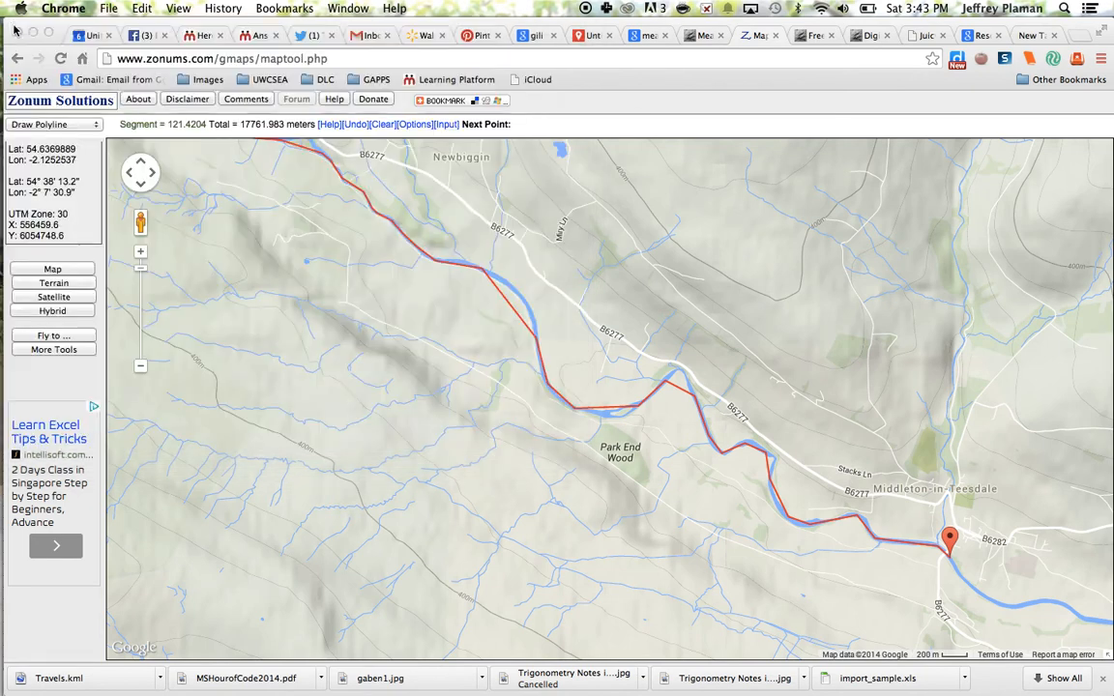
Choose Export Coordinates from the polyline Options panel.
click(424, 124)
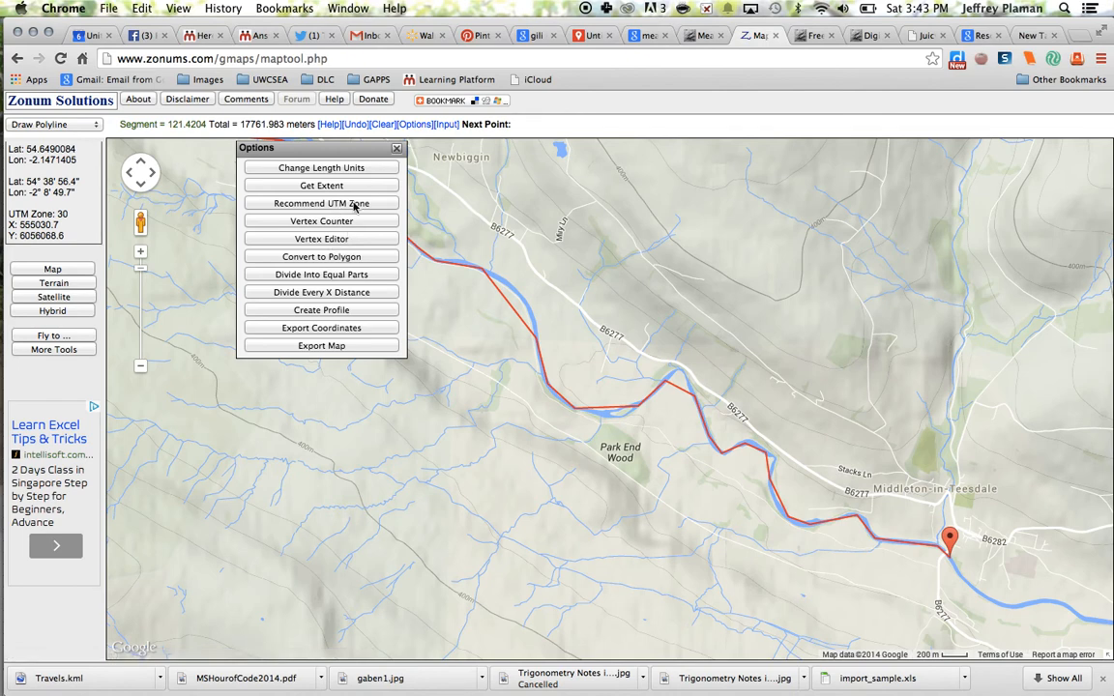
mouse_move(322, 168)
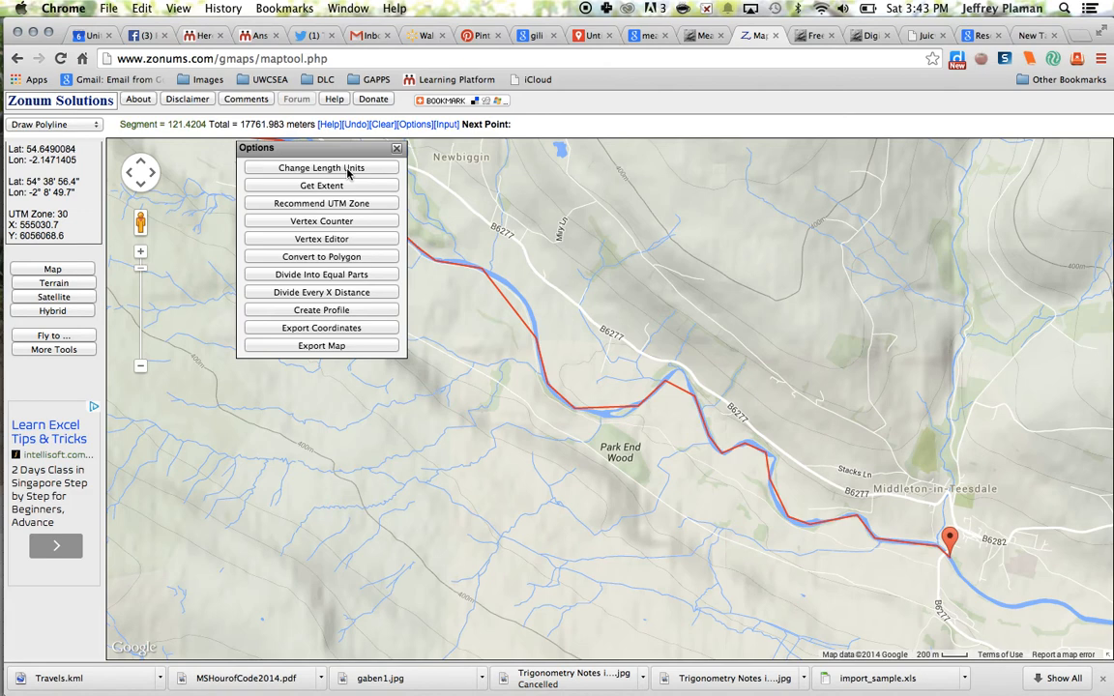
mouse_move(321, 328)
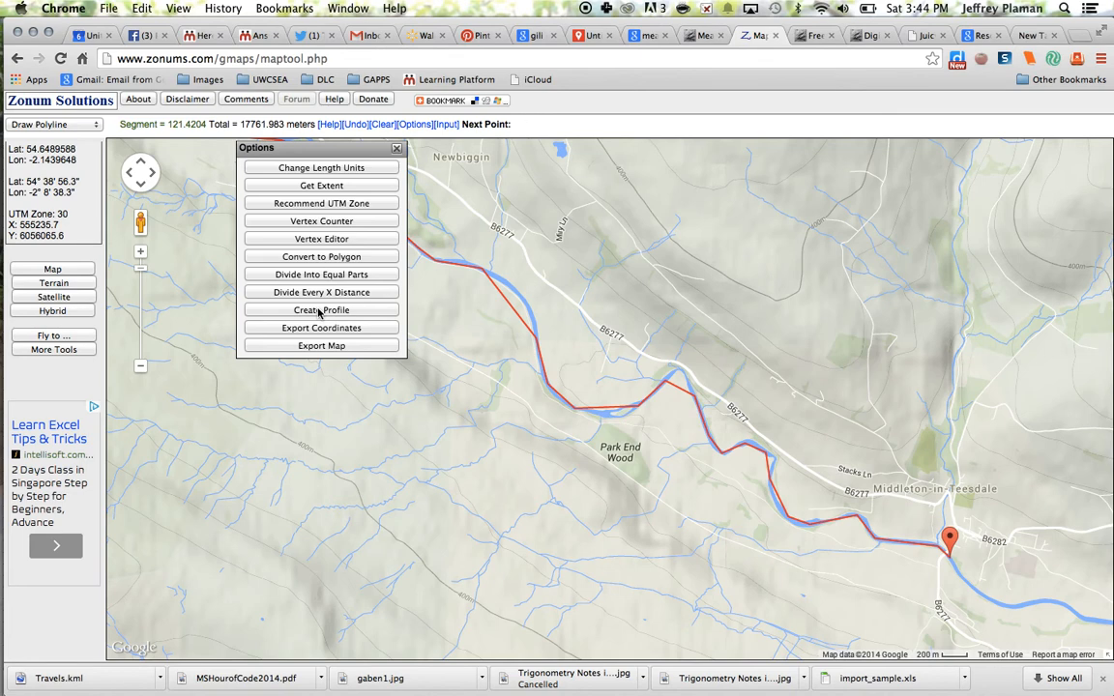
click(321, 328)
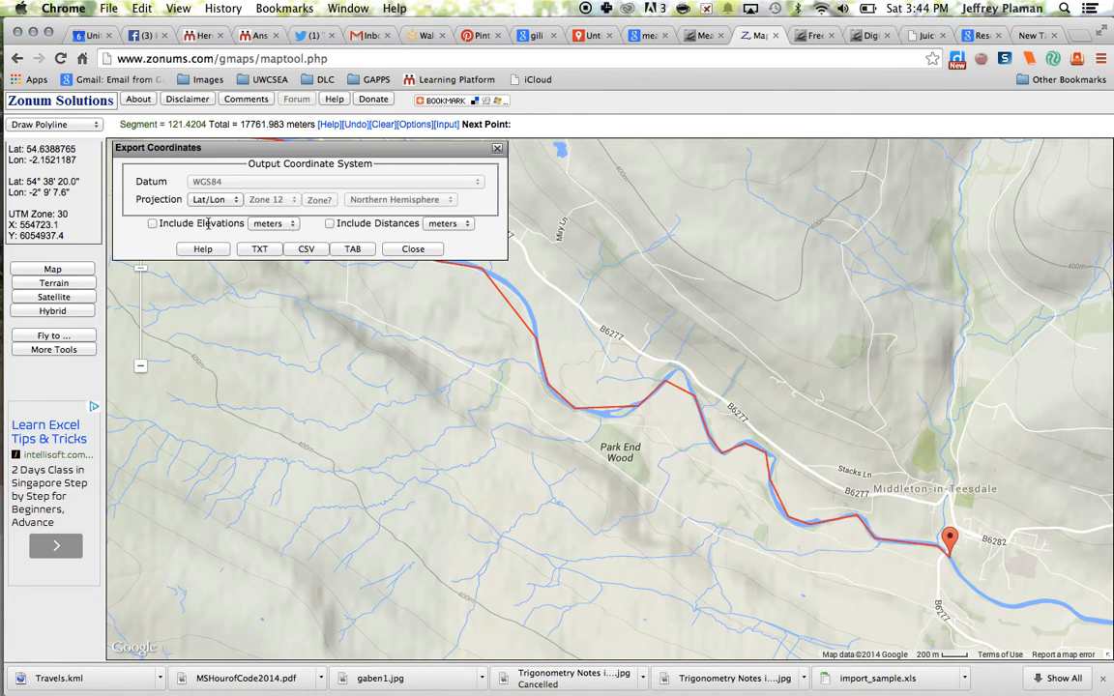
Export the coordinates as CSV with elevations and distances included.
click(153, 223)
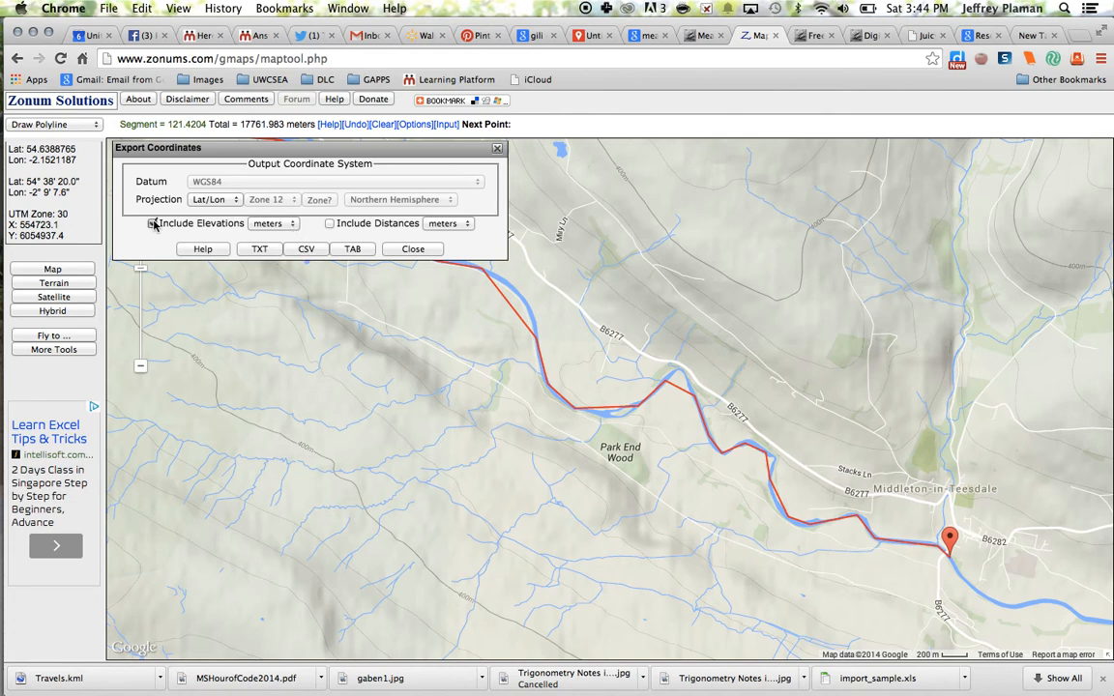
click(152, 224)
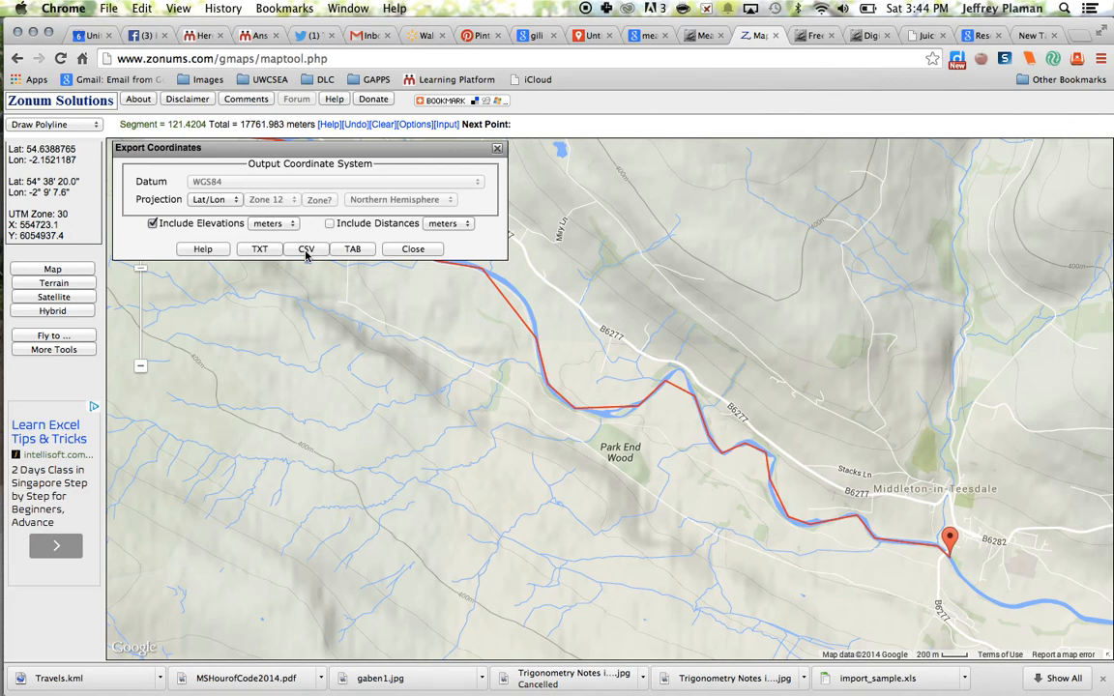
click(329, 224)
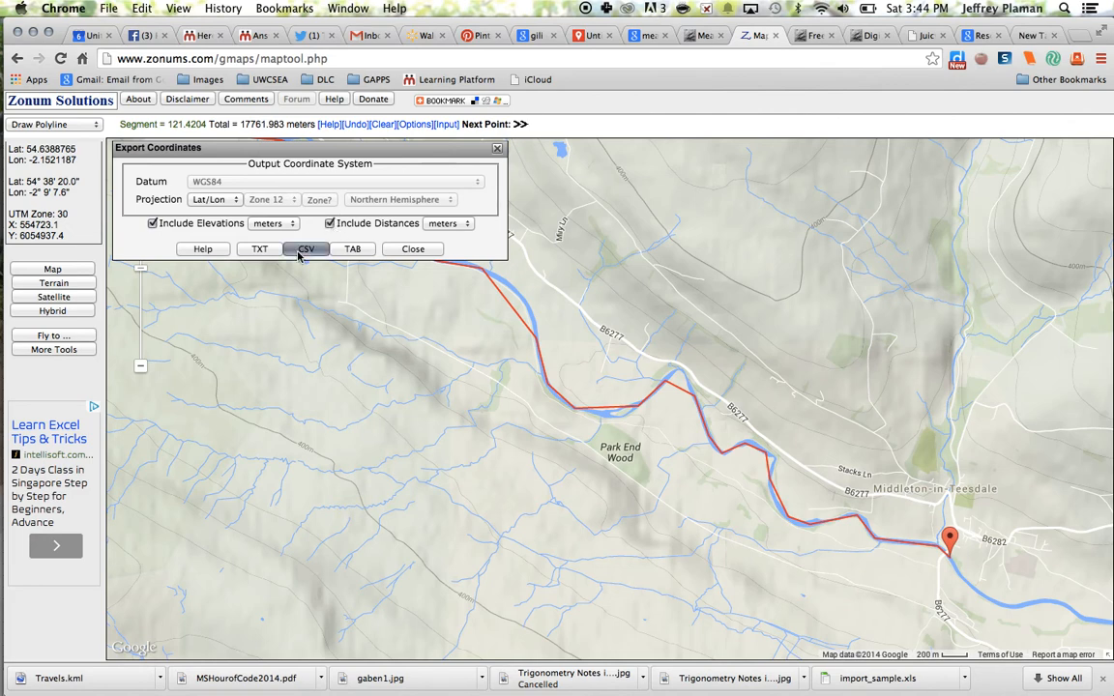
click(307, 248)
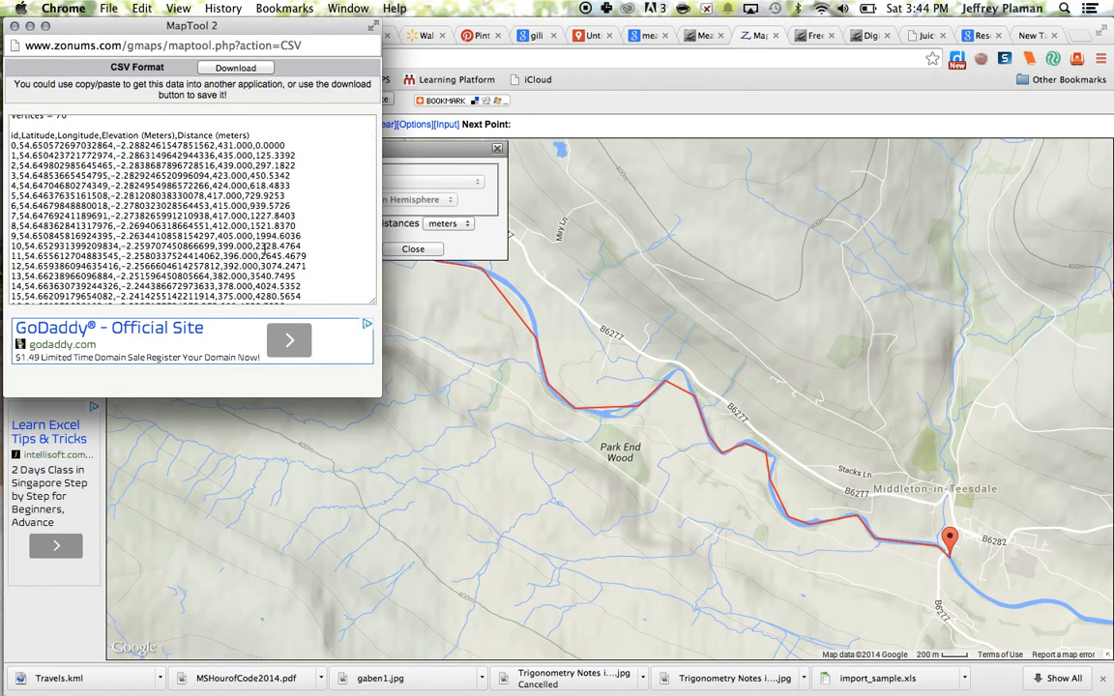
Download the CSV as maptool_file1.csv and reveal it in Finder.
scroll(down, 3)
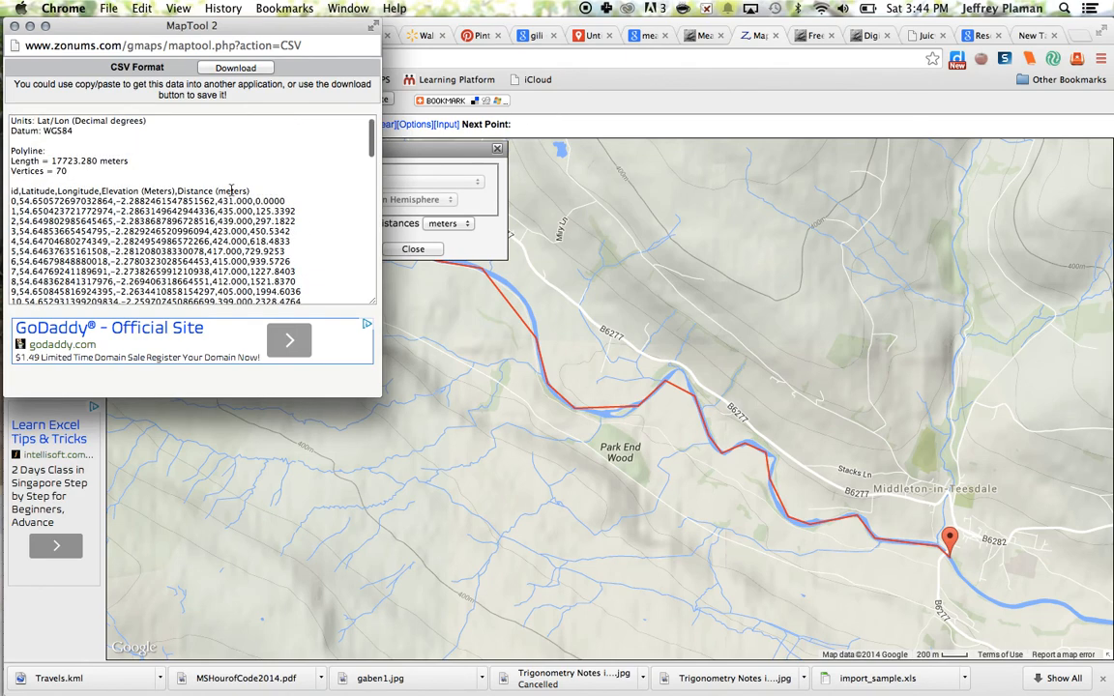
mouse_move(233, 190)
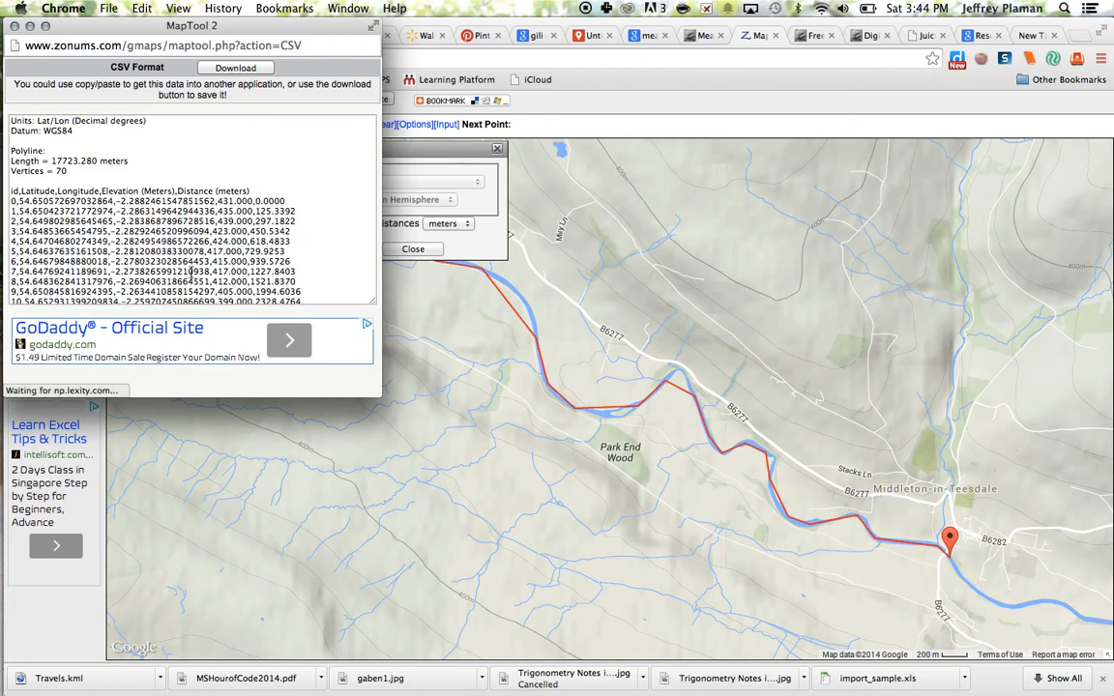
click(246, 68)
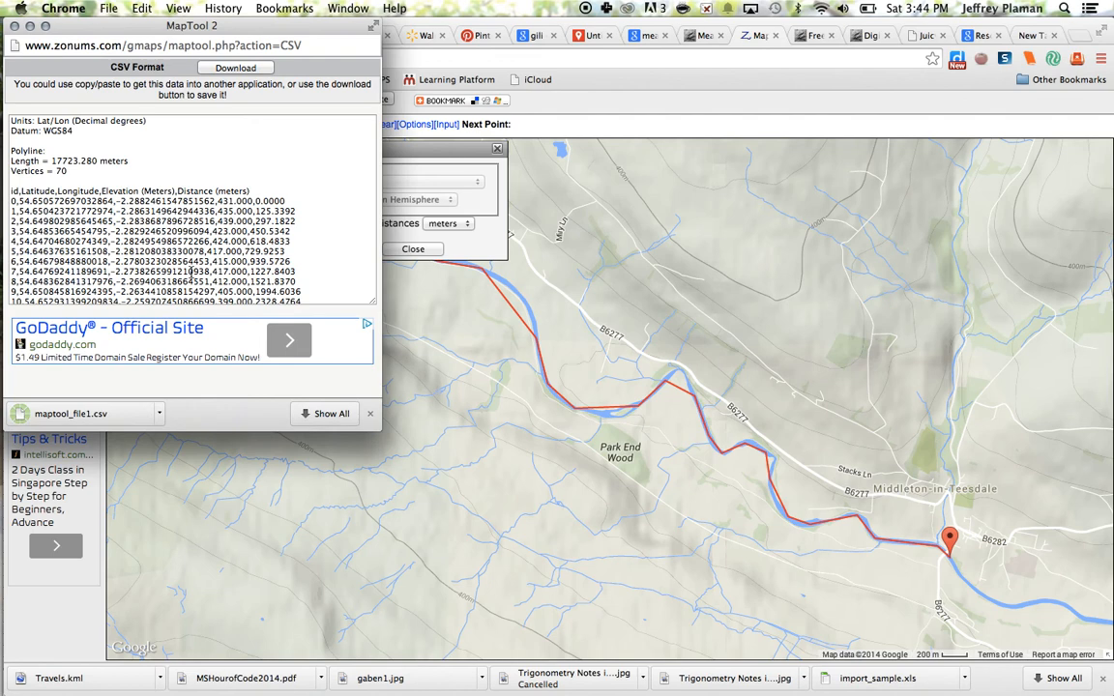
click(159, 414)
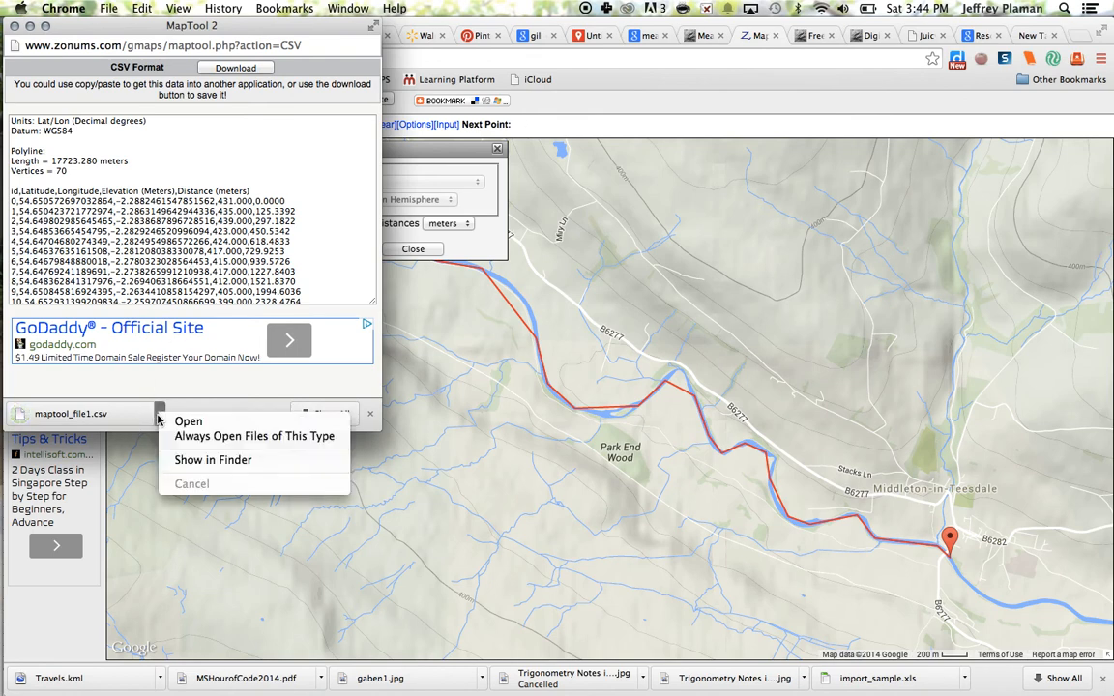
click(213, 460)
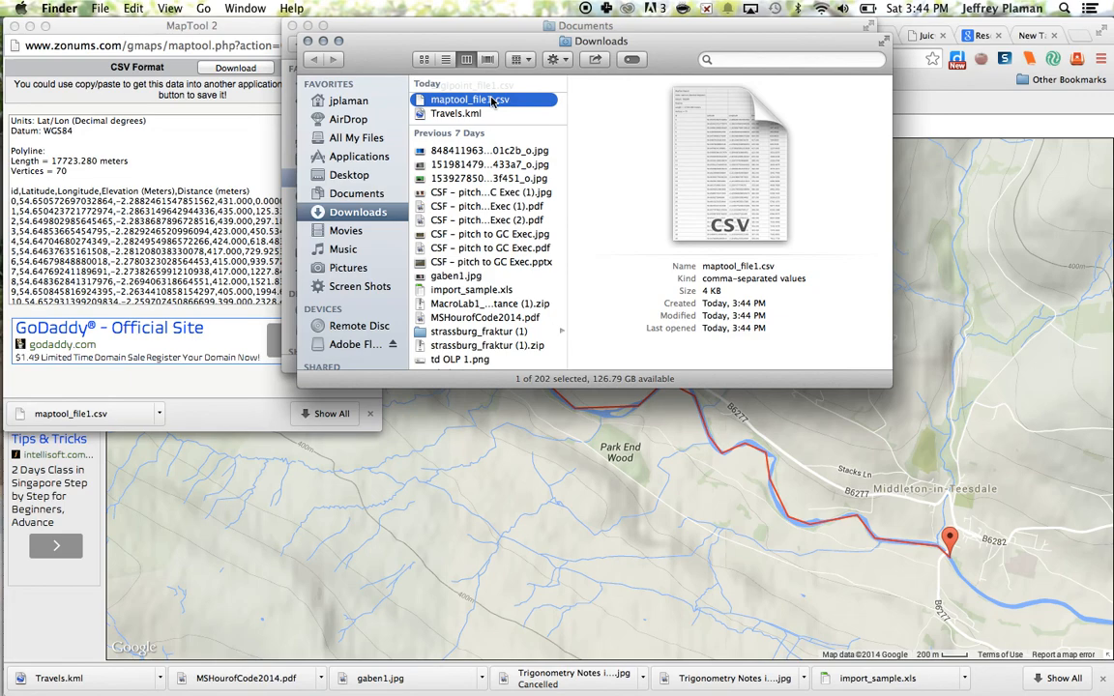
Open maptool_file1.csv from Downloads in Excel to view vertex coordinates, elevations and distances.
double_click(475, 99)
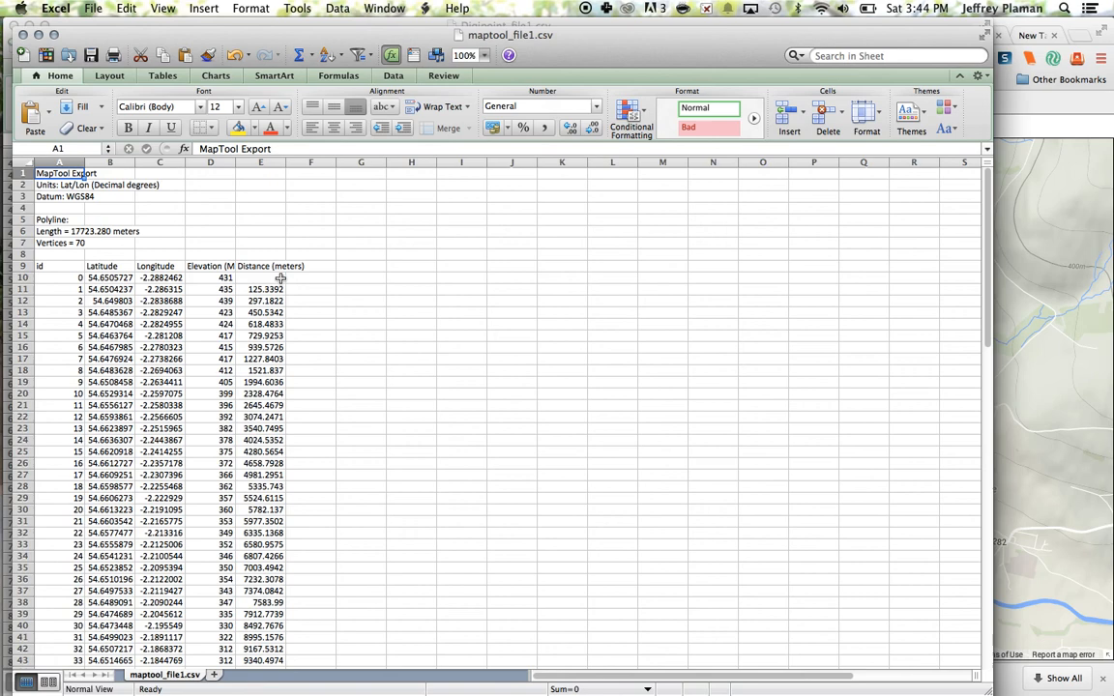
scroll(down, 3)
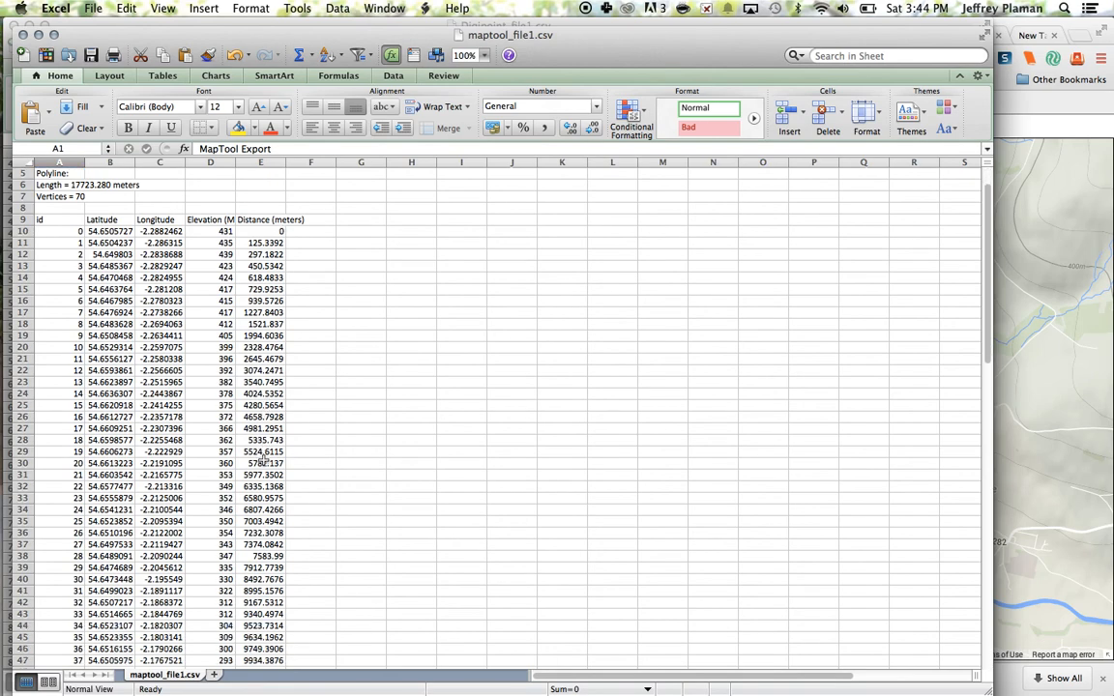
scroll(down, 3)
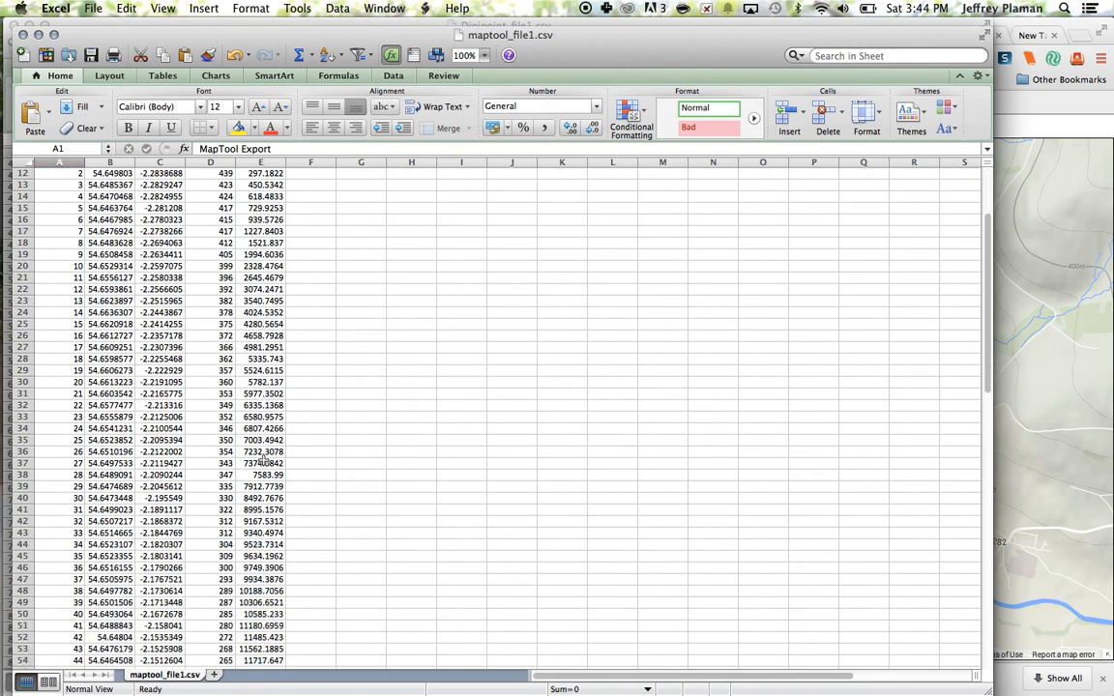
scroll(down, 3)
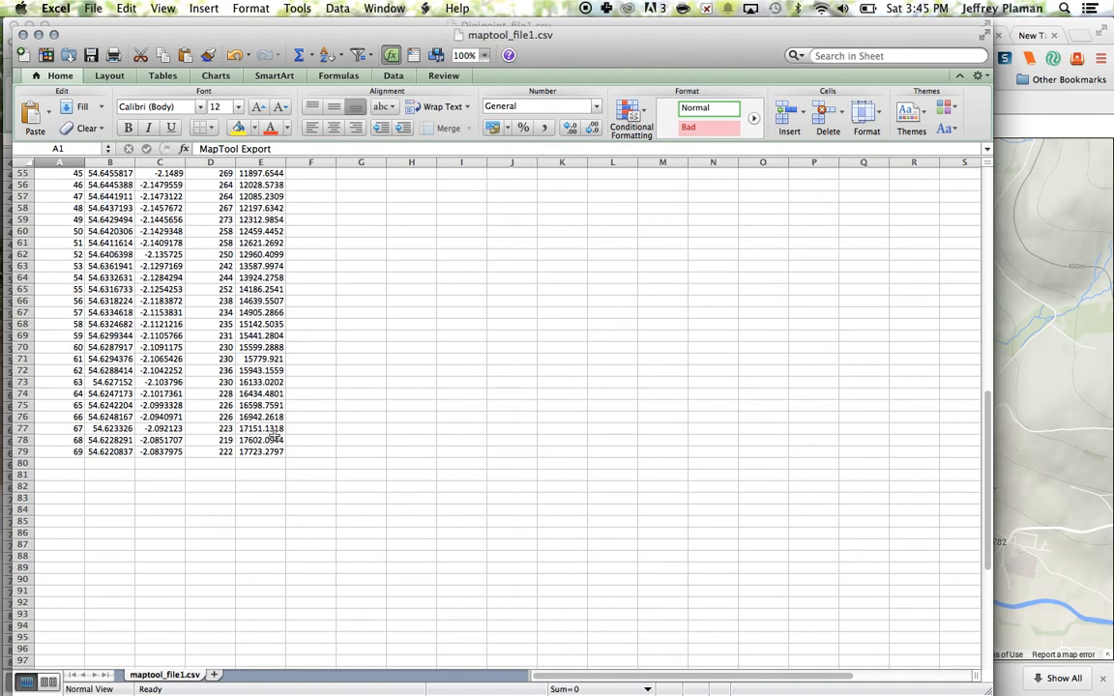
scroll(up, 3)
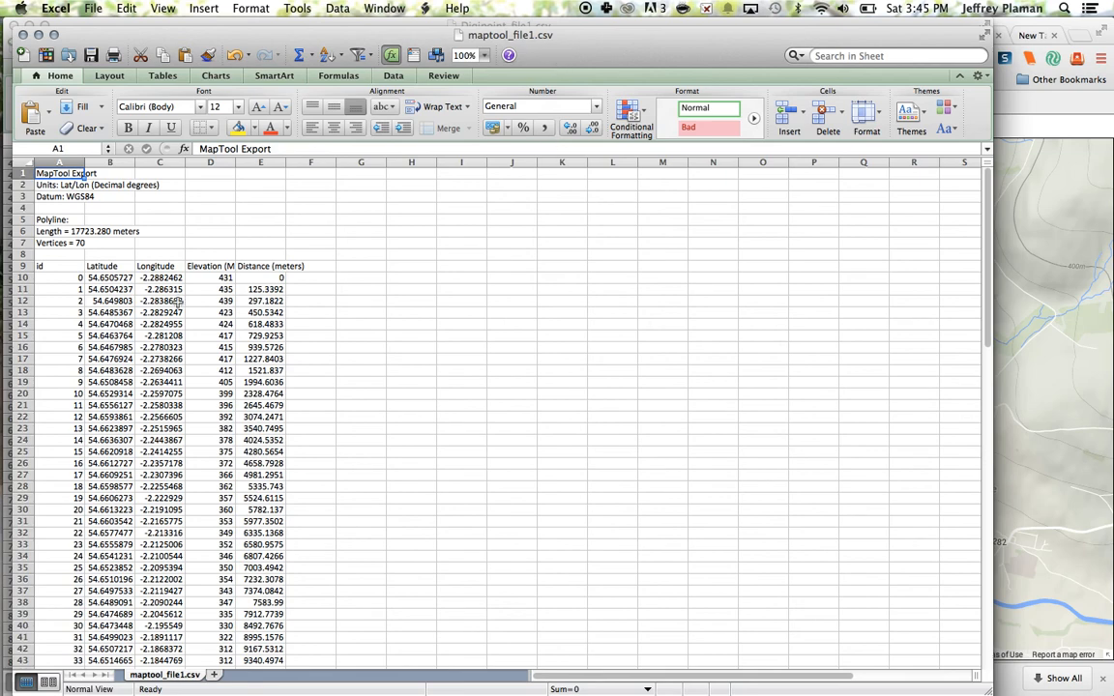
mouse_move(1040, 214)
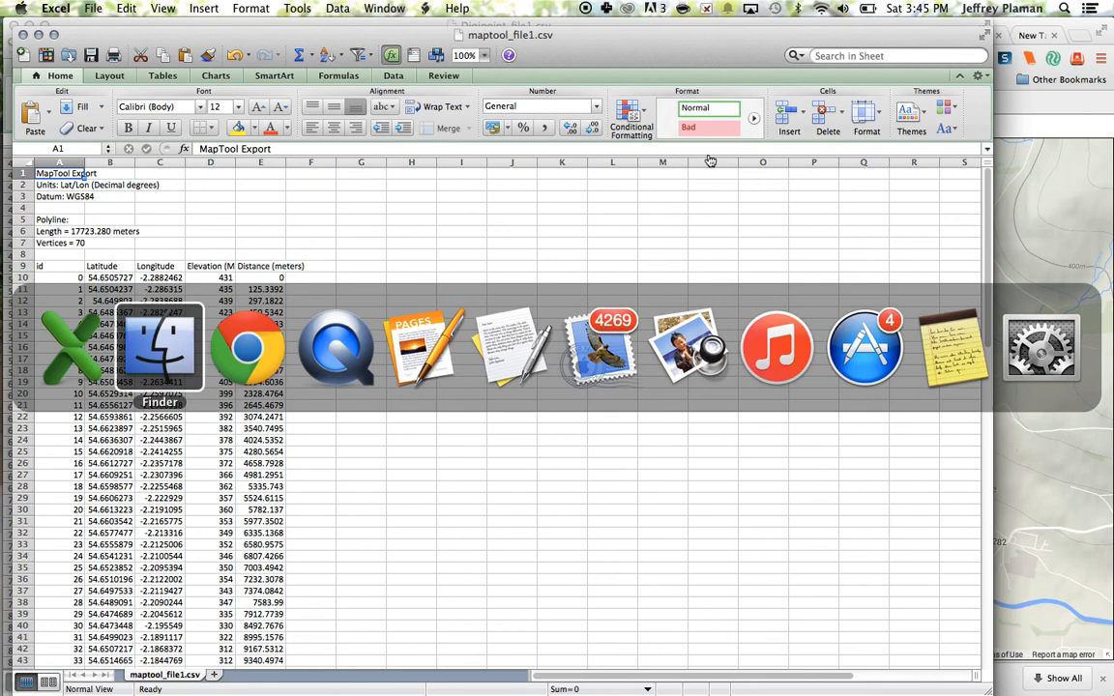
mouse_move(336, 349)
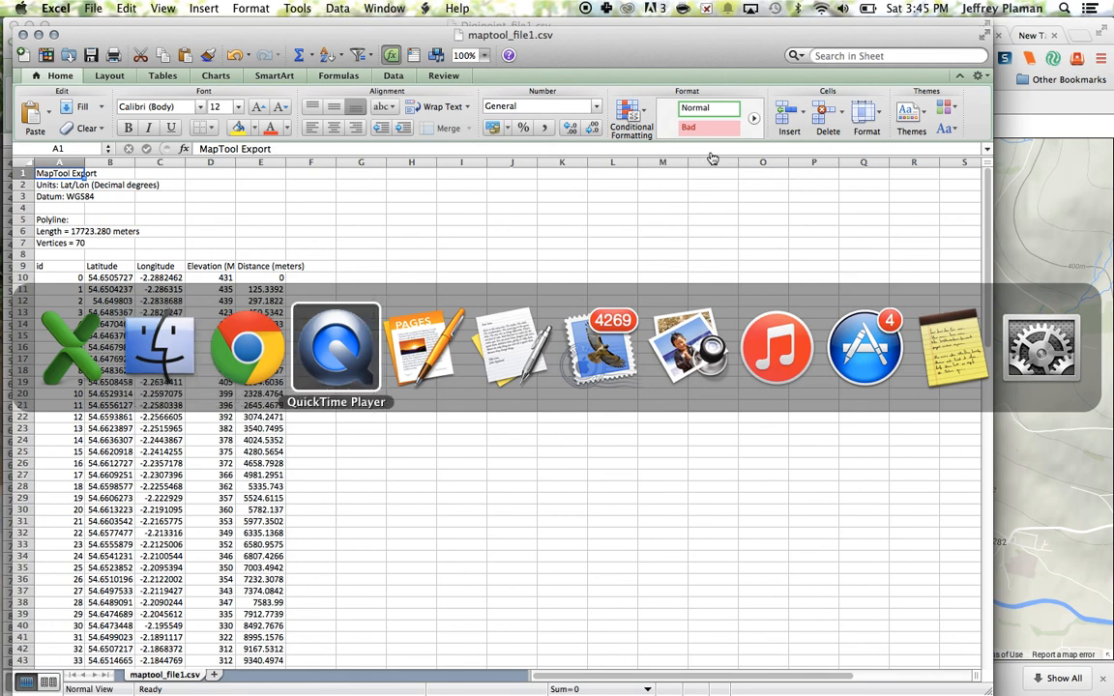